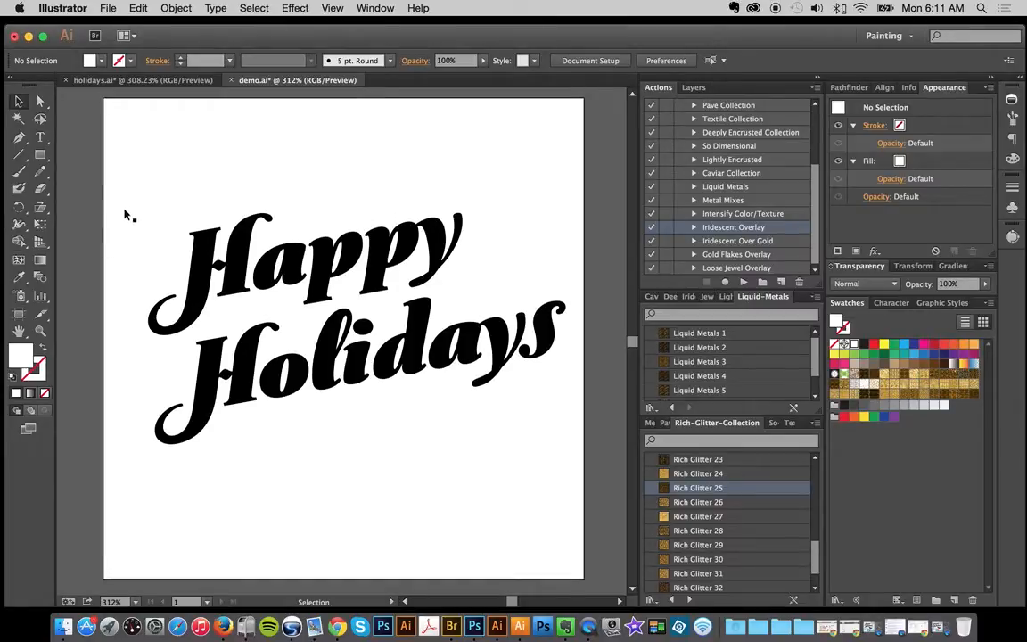
pyautogui.moveTo(316, 272)
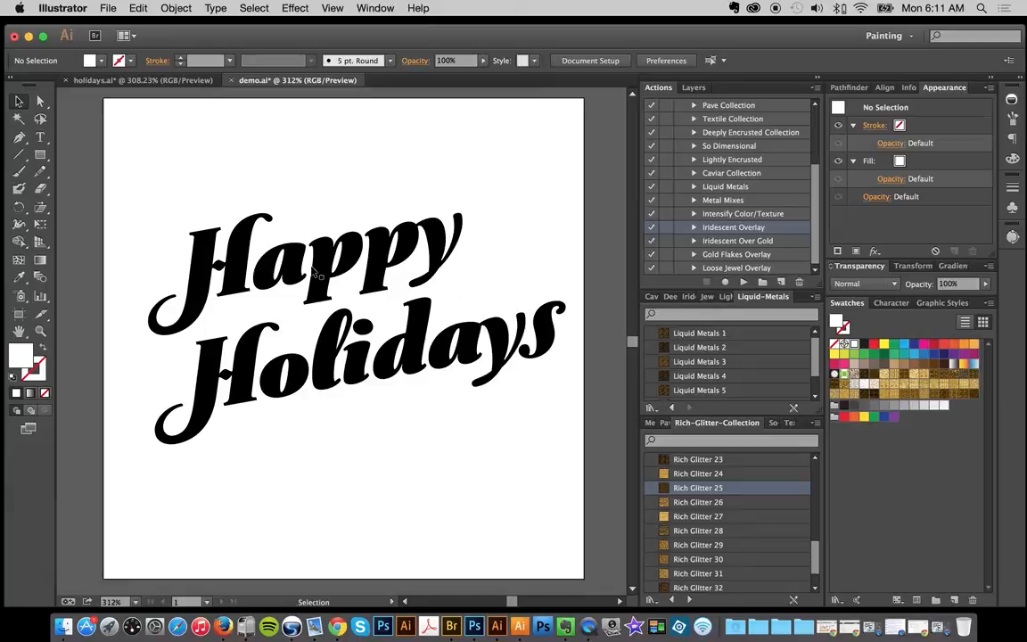
# - Select the 'Happy' type object in the demo document
pyautogui.click(303, 258)
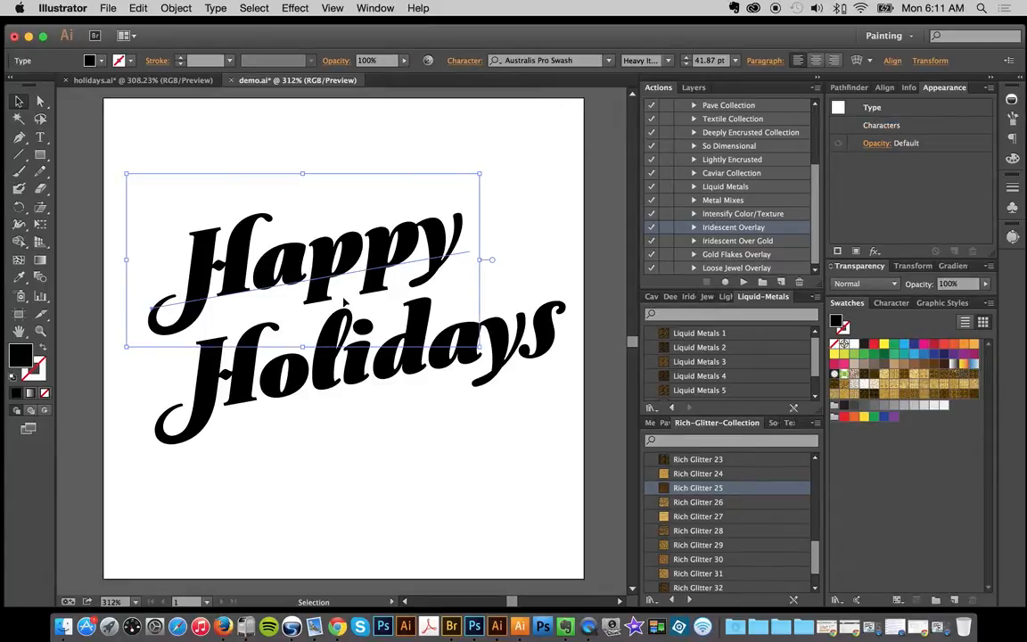
pyautogui.moveTo(836, 202)
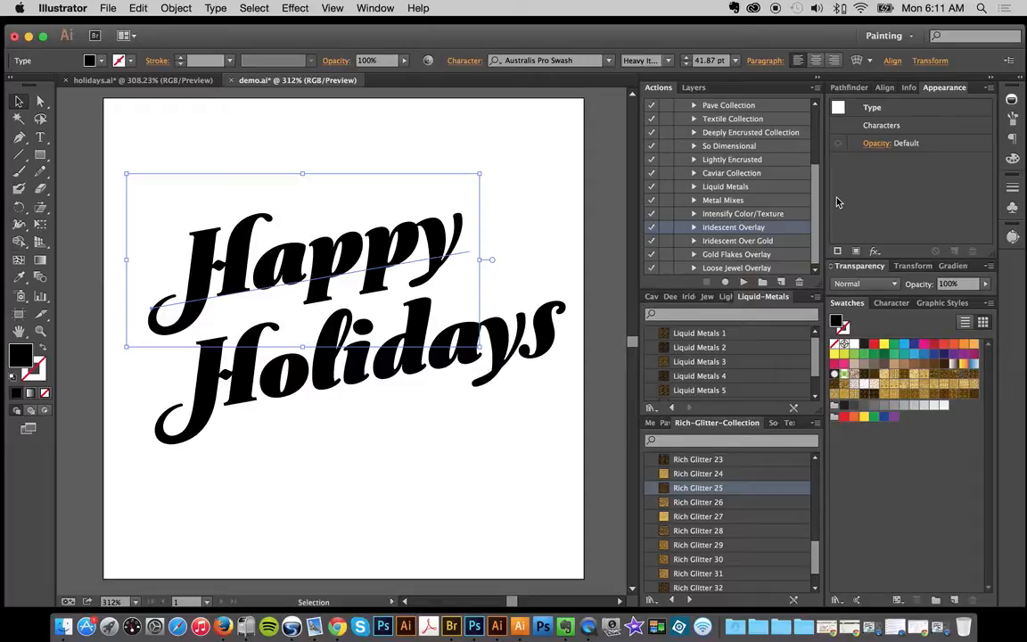
pyautogui.moveTo(919, 139)
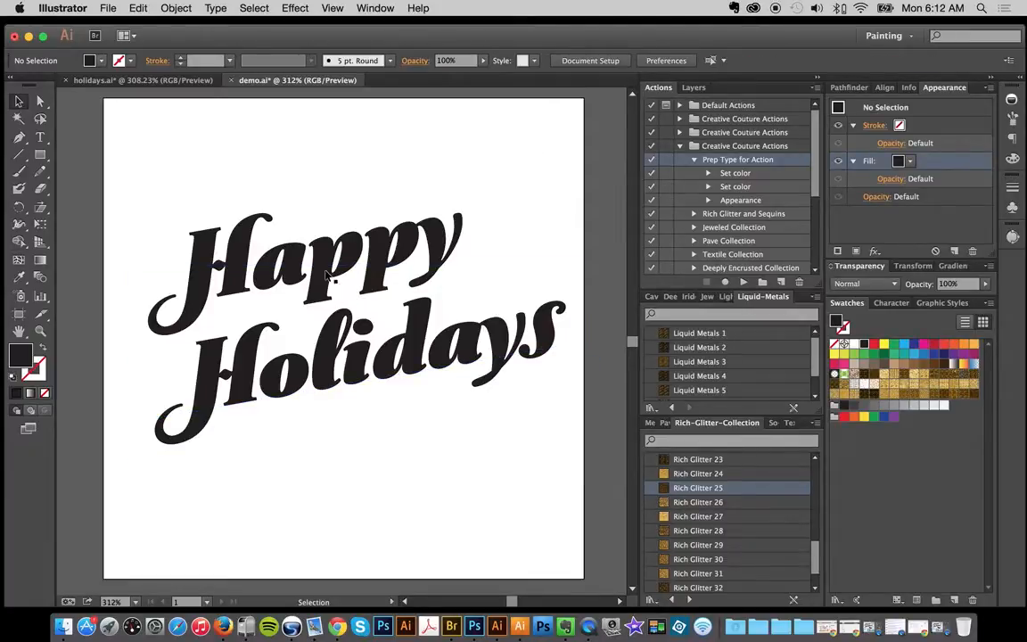
# - Target the fill of 'Happy' and apply the jeweled texture action to it
pyautogui.click(330, 276)
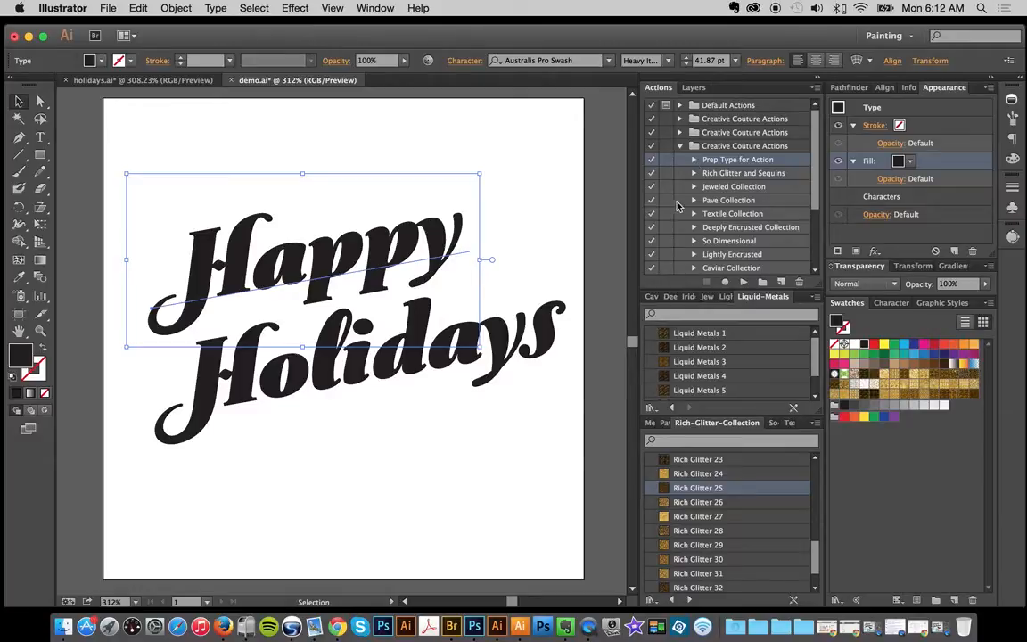
pyautogui.click(870, 160)
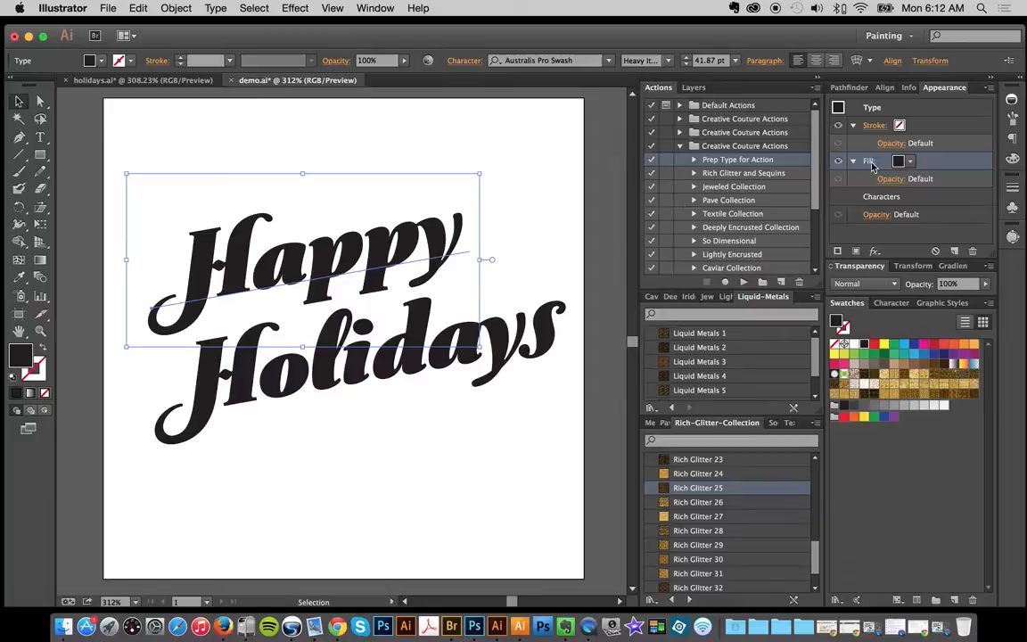
pyautogui.click(868, 160)
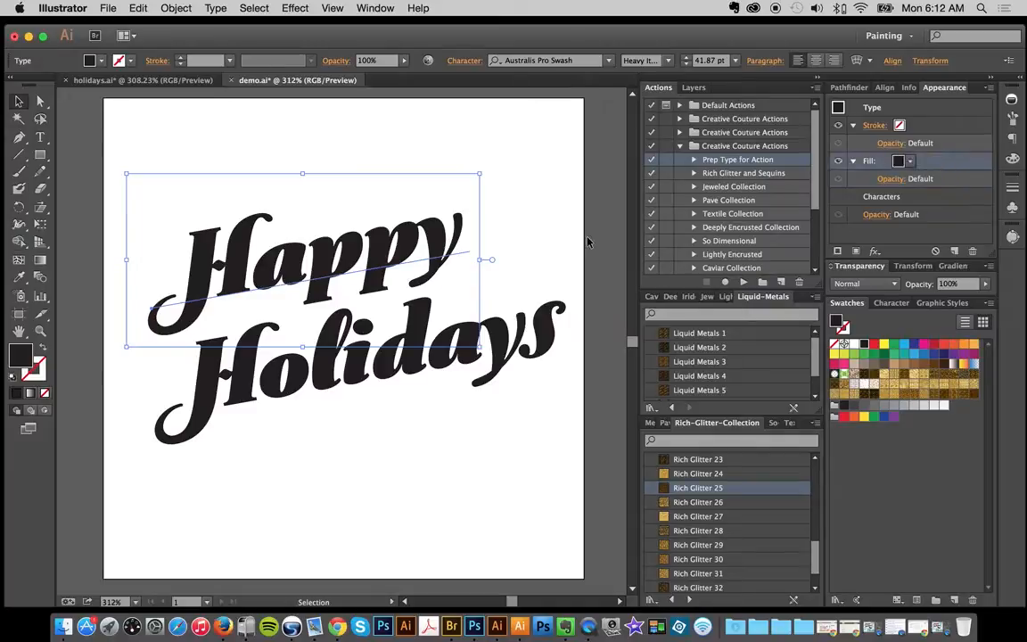
pyautogui.moveTo(445, 230)
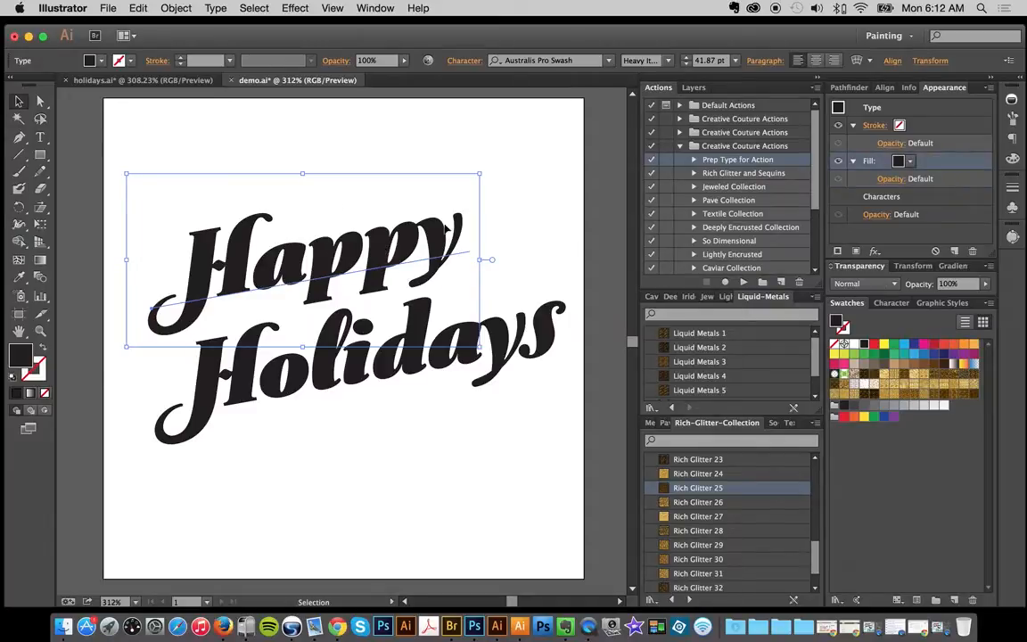
pyautogui.moveTo(456, 284)
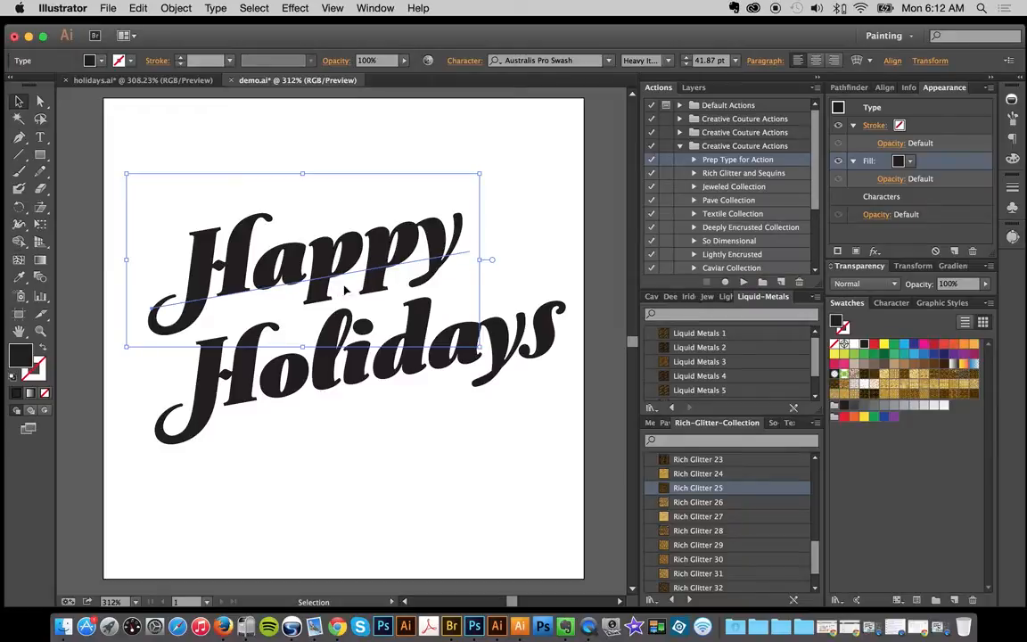
pyautogui.moveTo(378, 230)
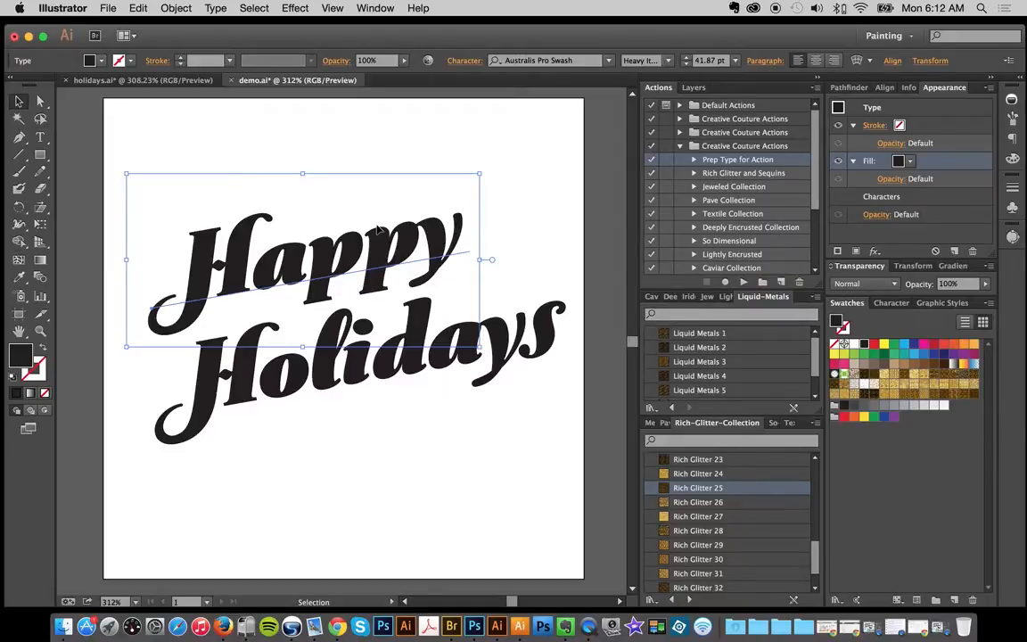
pyautogui.moveTo(407, 337)
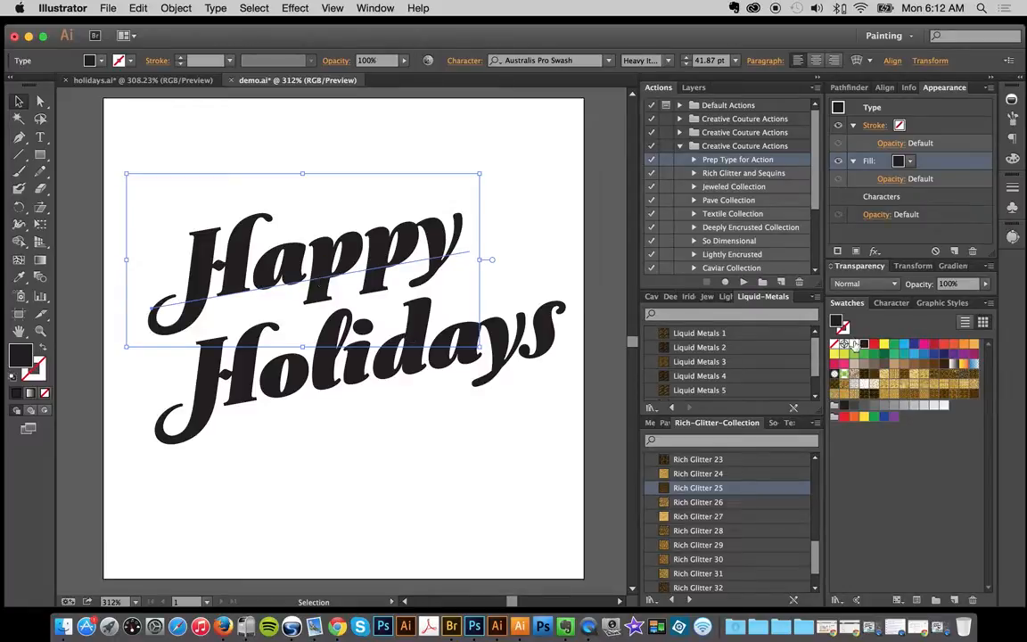
pyautogui.click(861, 348)
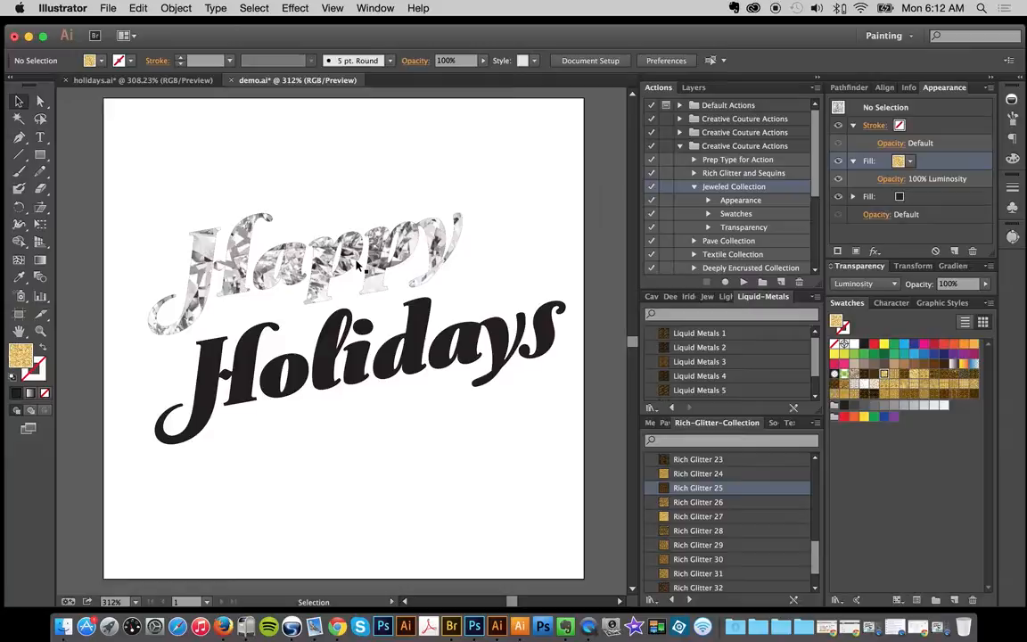
# - Try Jeweled 3, 4 and 5 on 'Happy', settle on Jeweled 3, then deselect
pyautogui.click(357, 268)
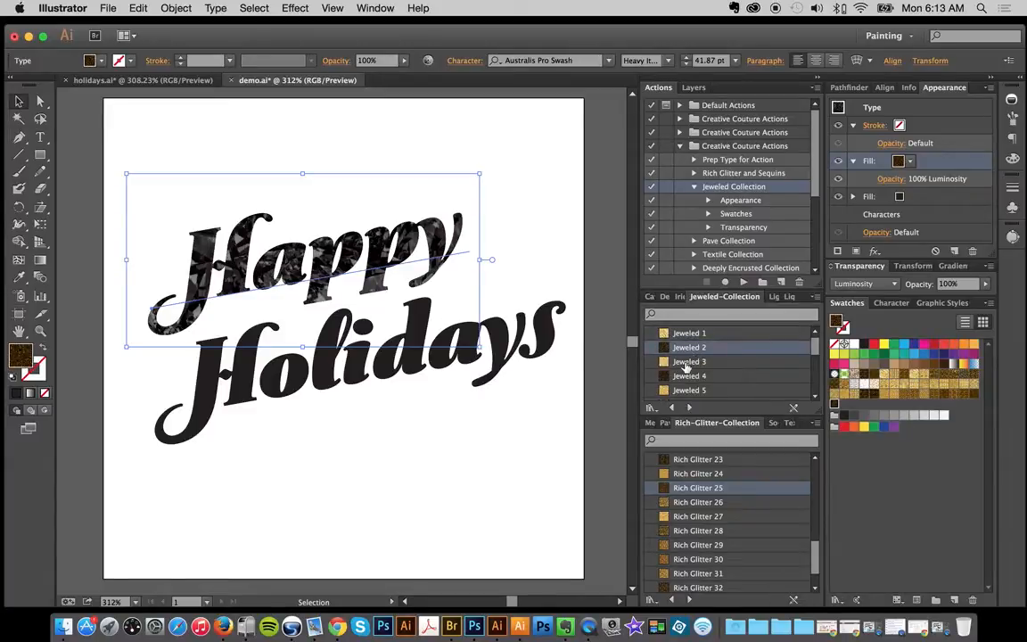
pyautogui.moveTo(690, 362)
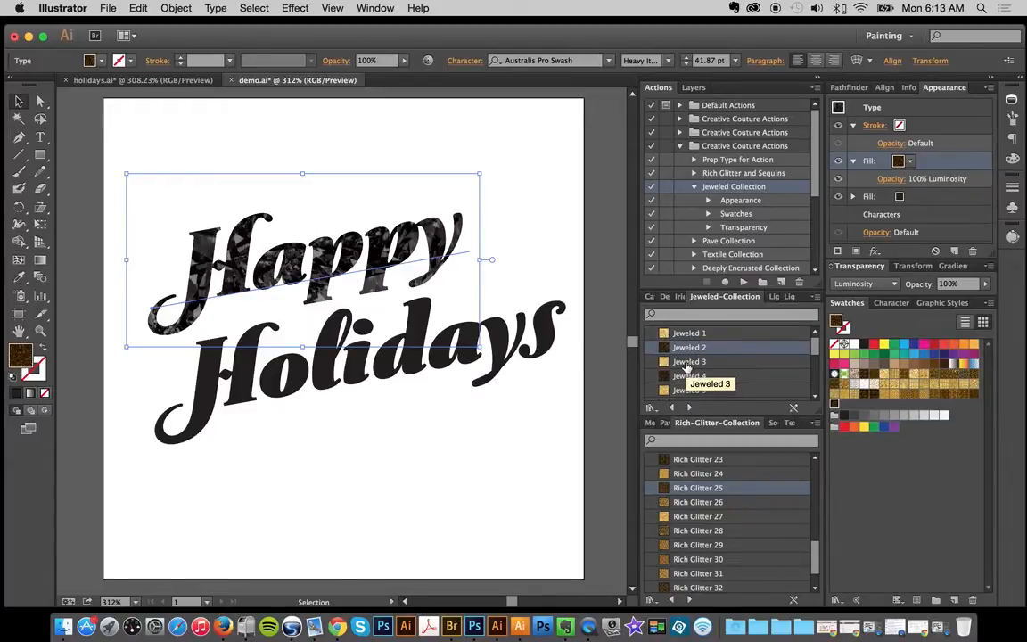
pyautogui.click(689, 361)
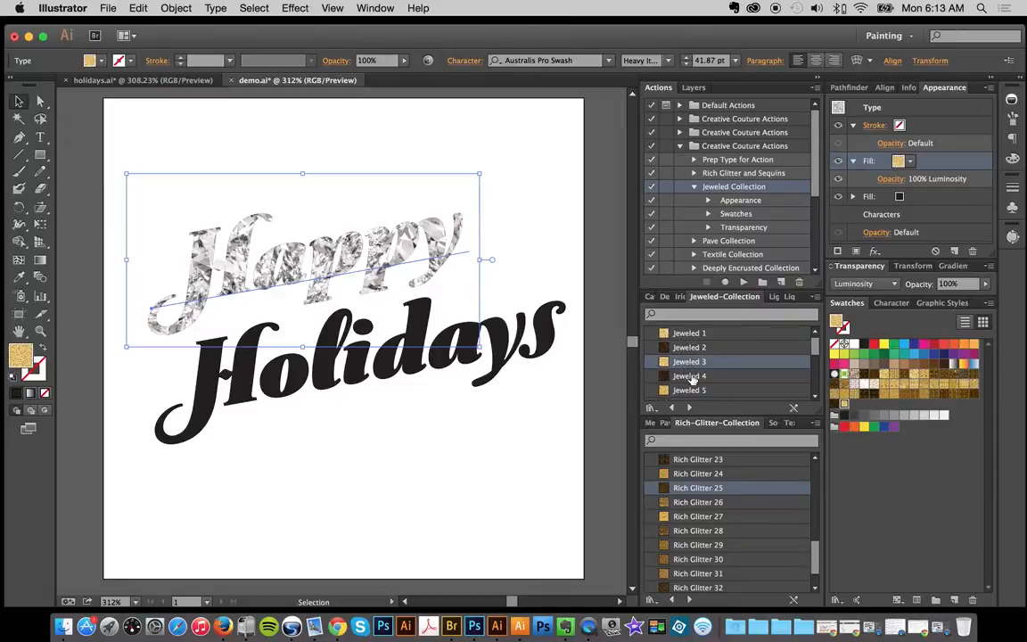
pyautogui.click(689, 361)
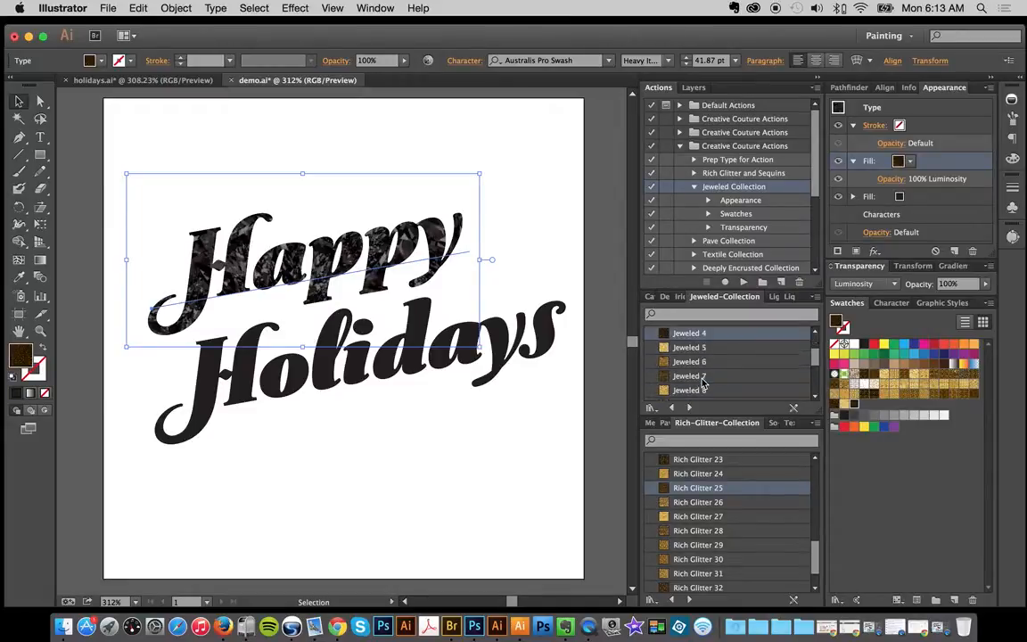
pyautogui.click(689, 347)
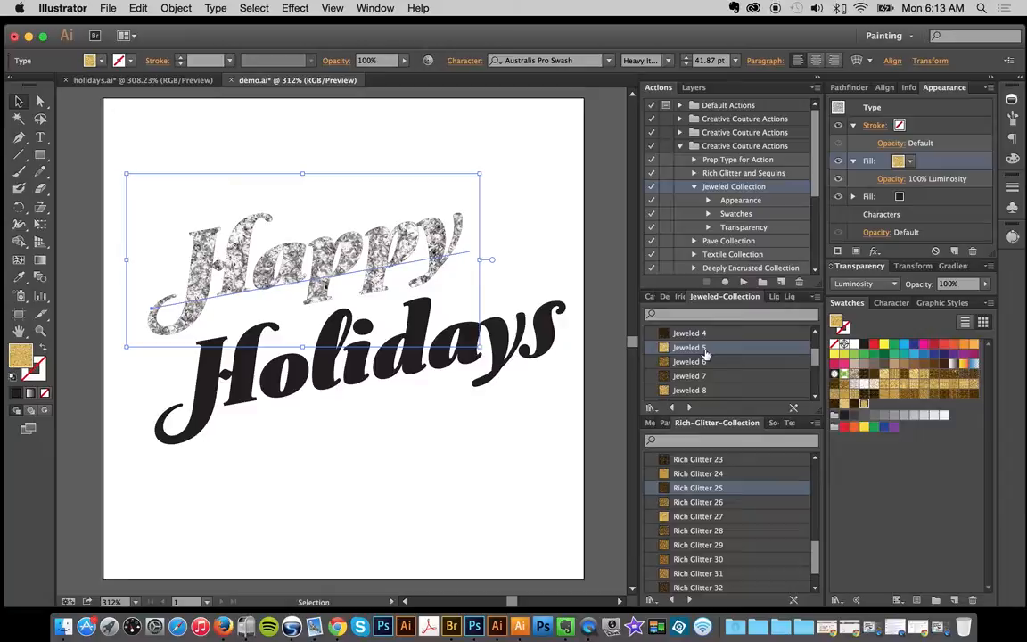
pyautogui.moveTo(600, 260)
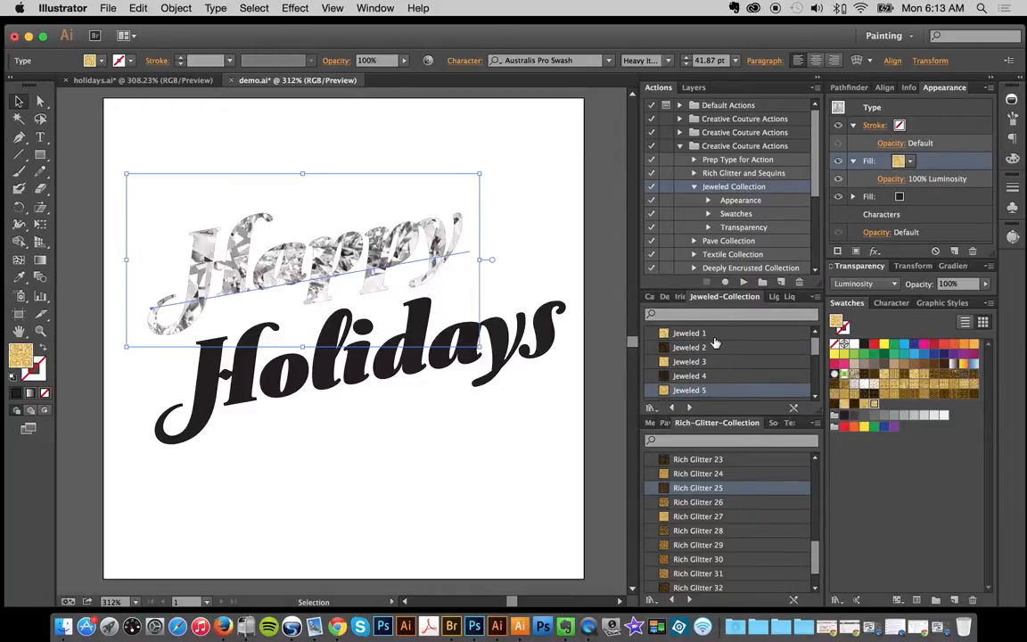
pyautogui.click(689, 376)
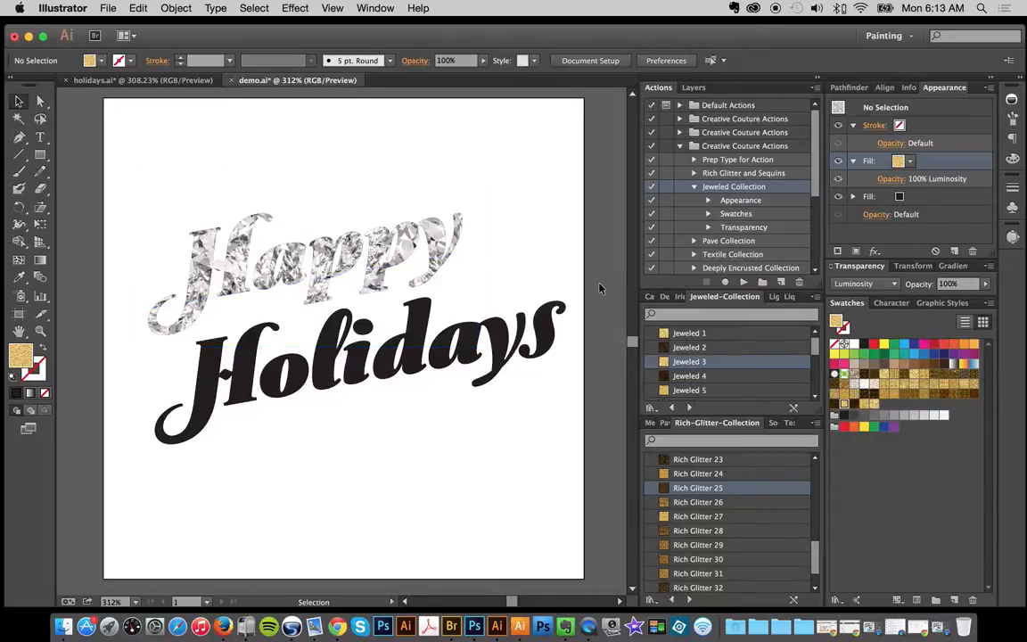
pyautogui.moveTo(295, 269)
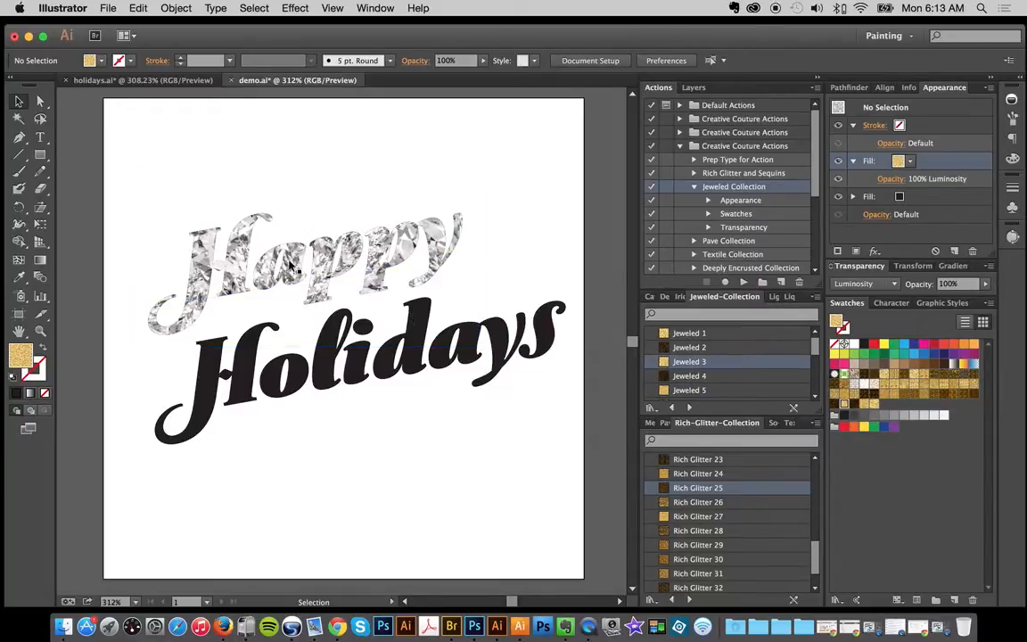
pyautogui.click(294, 258)
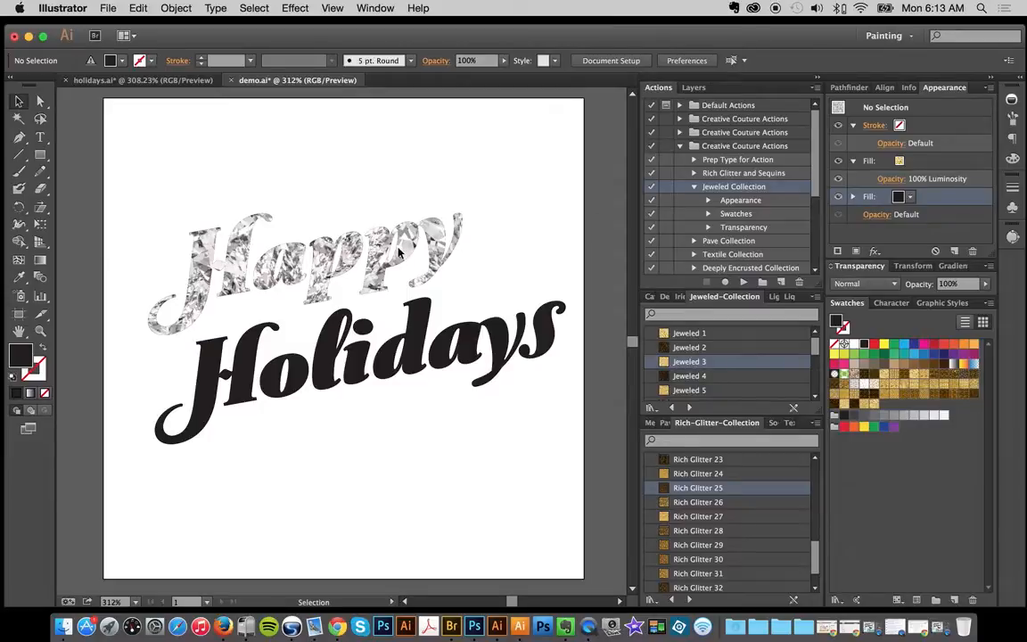
# - Select the jeweled 'Happy' and scroll the Actions panel toward Iridescent Overlay
pyautogui.click(304, 259)
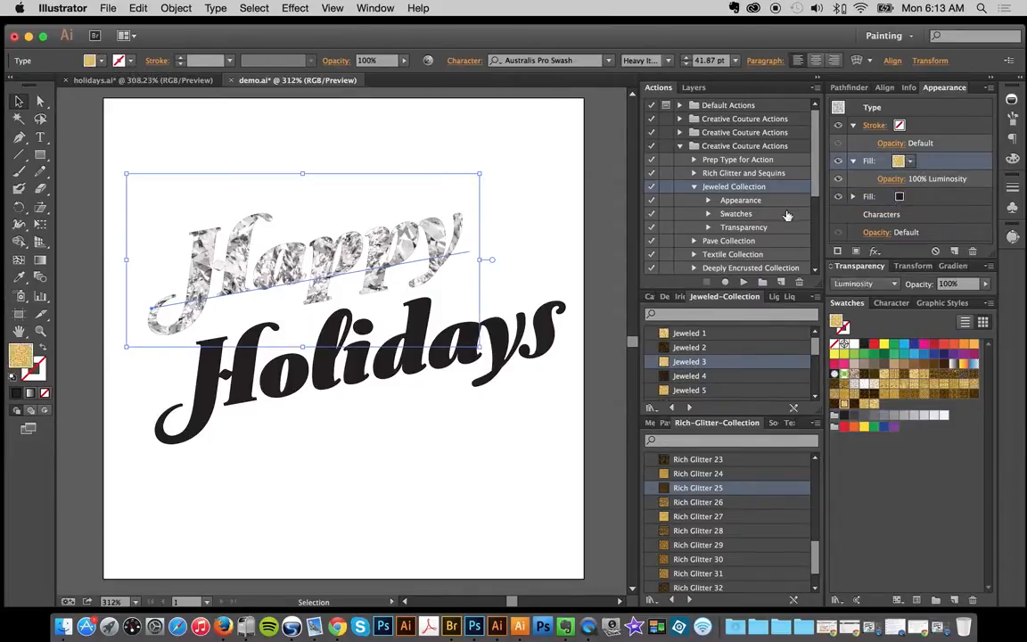
pyautogui.scroll(-3)
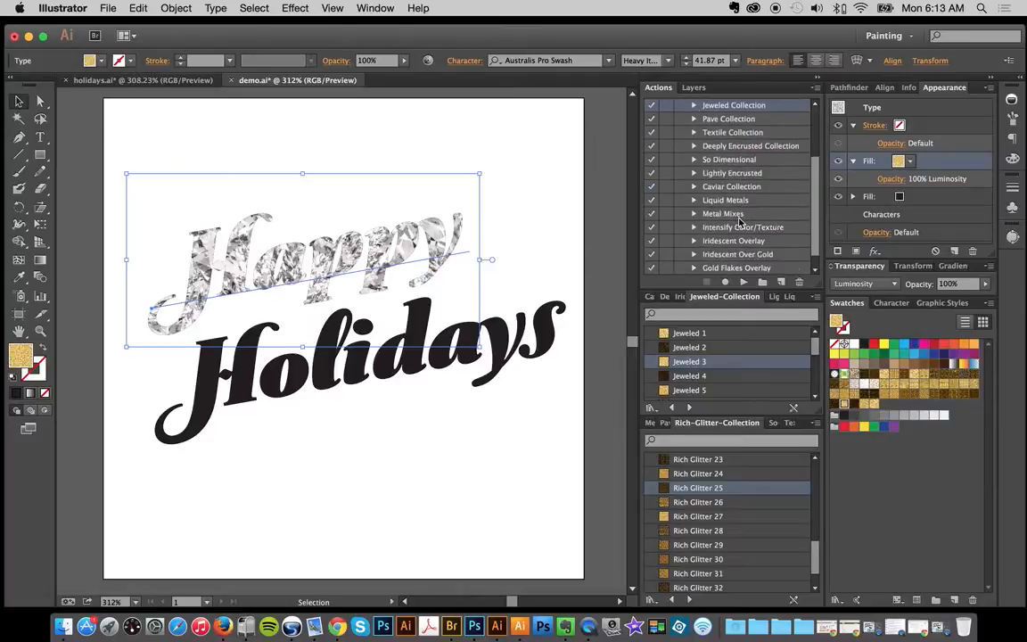
pyautogui.scroll(-3)
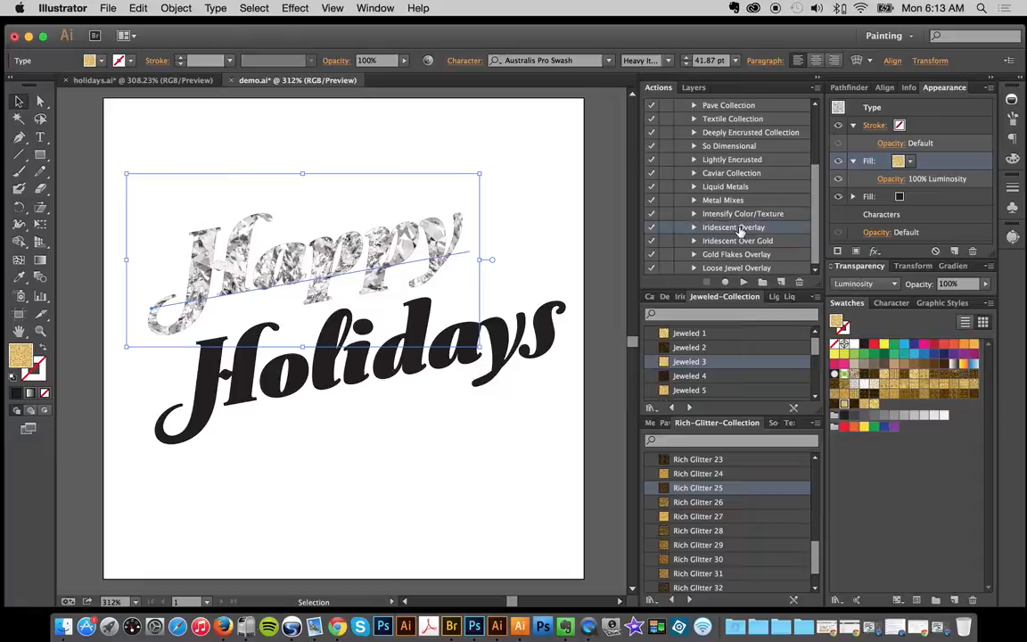
pyautogui.moveTo(745, 283)
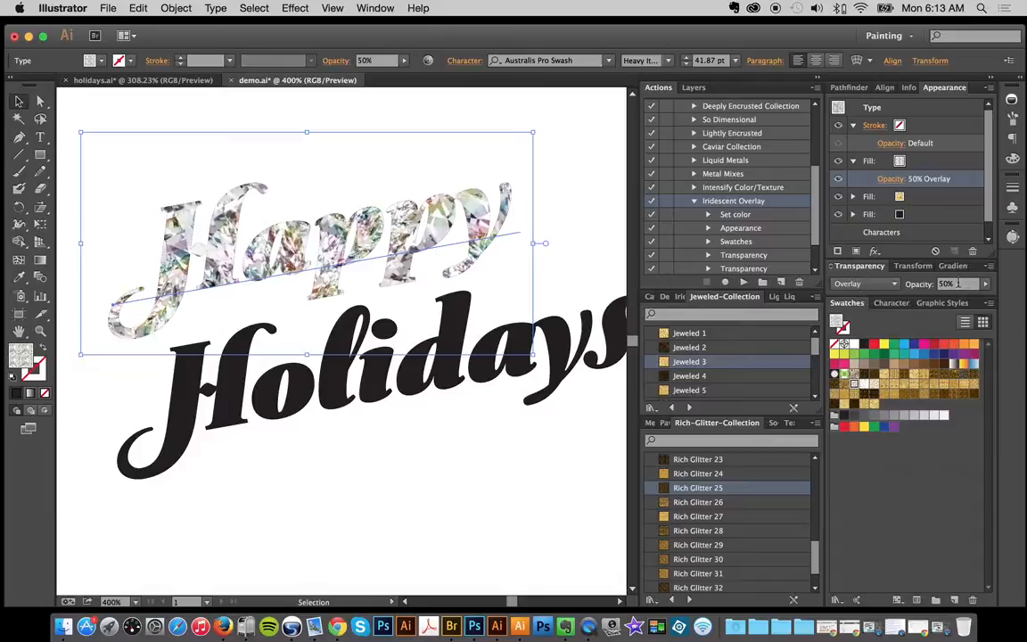
pyautogui.moveTo(105, 346)
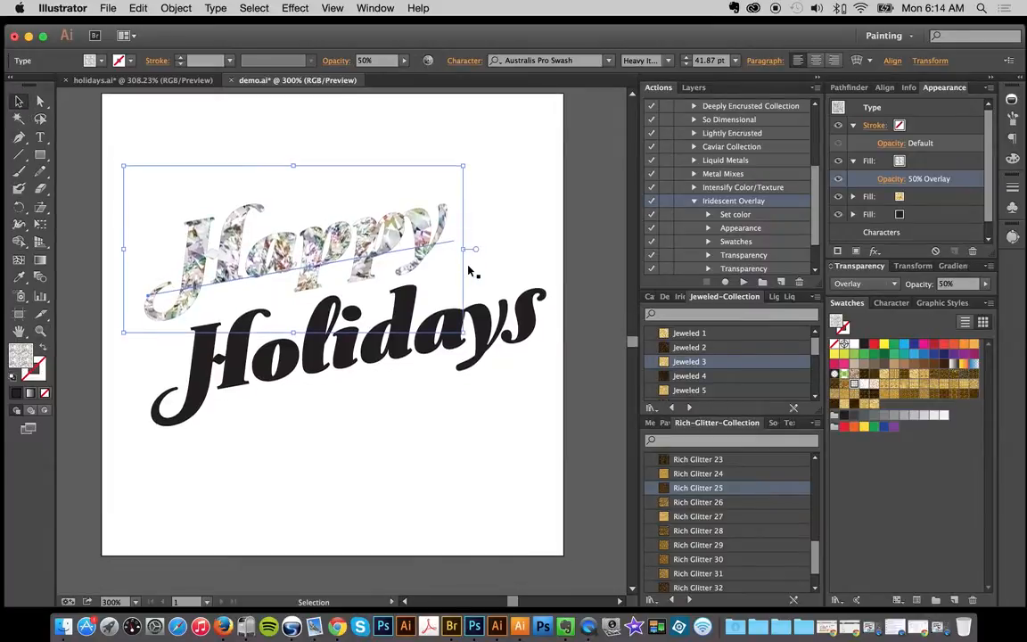
pyautogui.moveTo(294, 250); pyautogui.dragTo(312, 268)
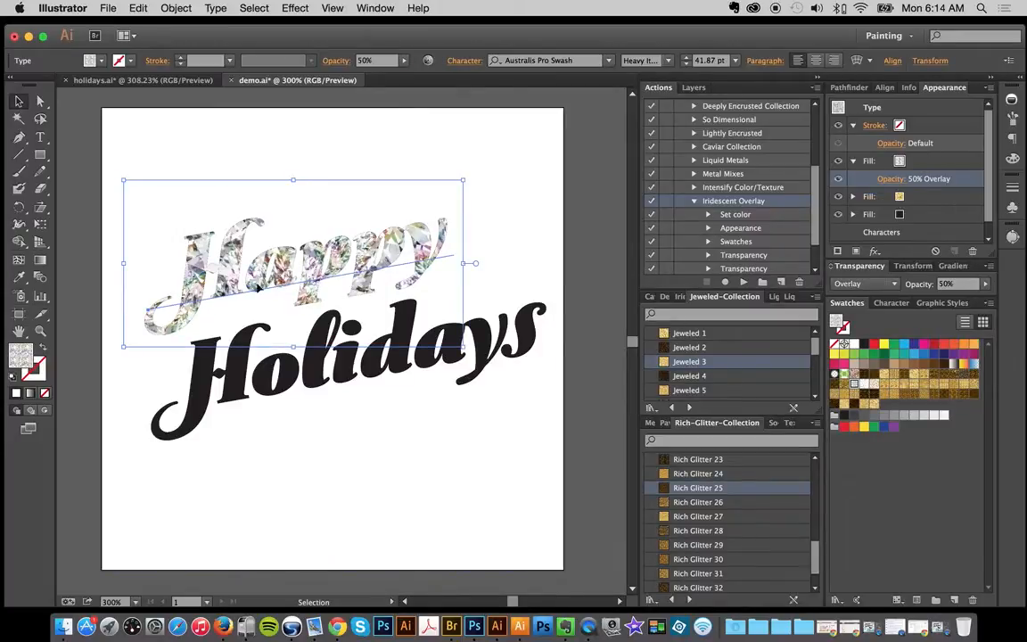
pyautogui.moveTo(401, 307)
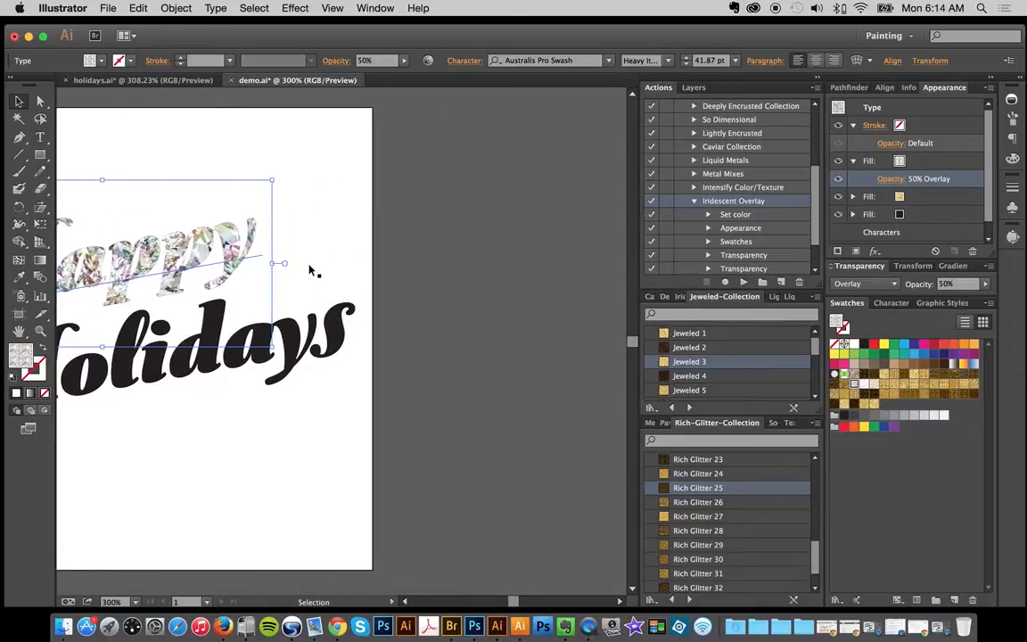
pyautogui.click(484, 396)
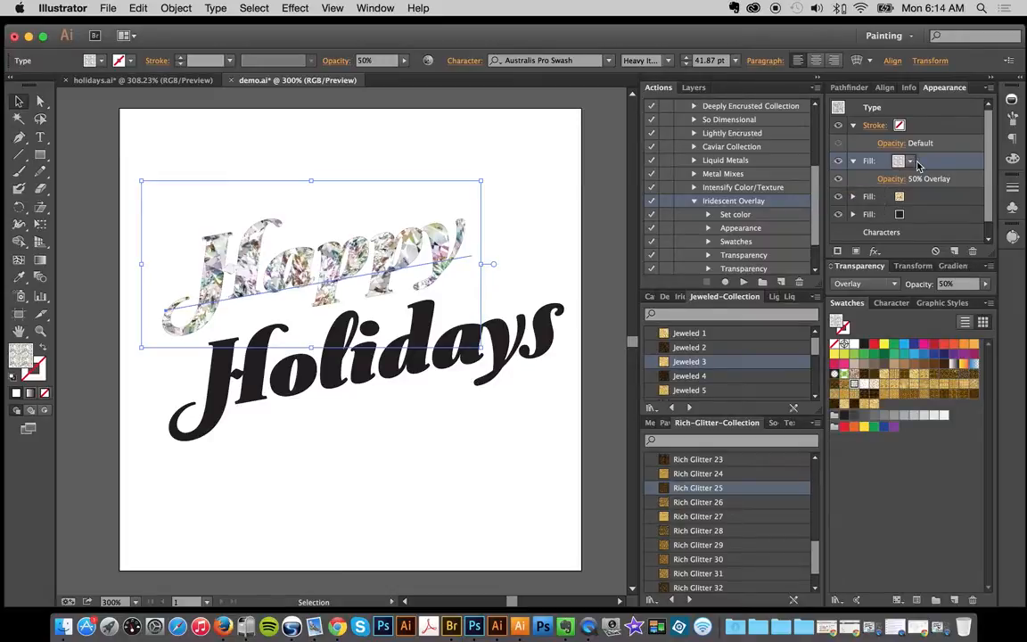
pyautogui.moveTo(899, 161)
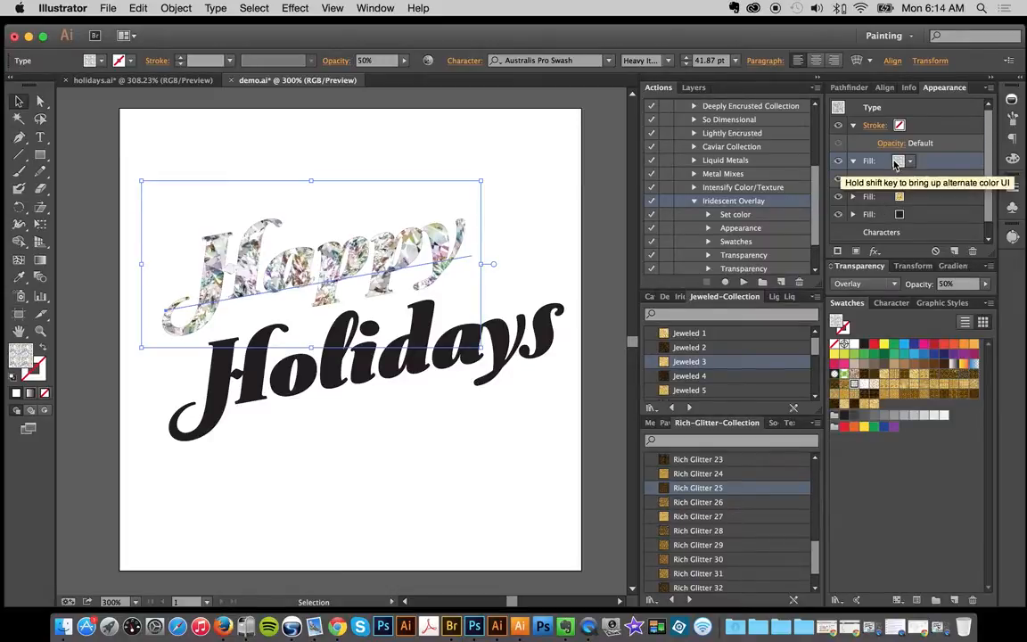
# - Load the Iridescent Overlays swatch collection and reselect 'Happy'
pyautogui.click(710, 296)
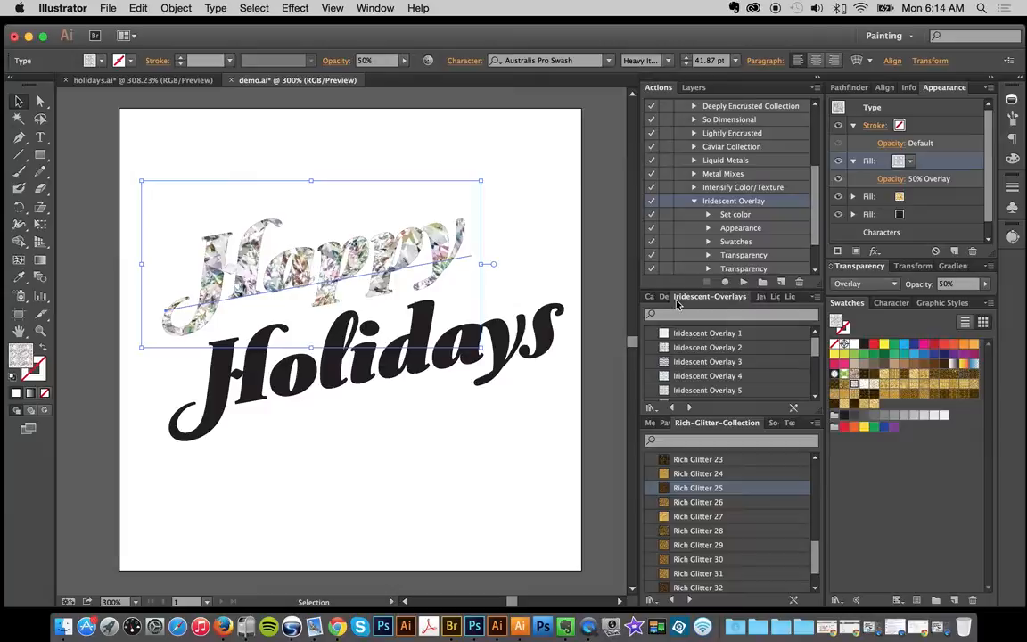
pyautogui.click(707, 422)
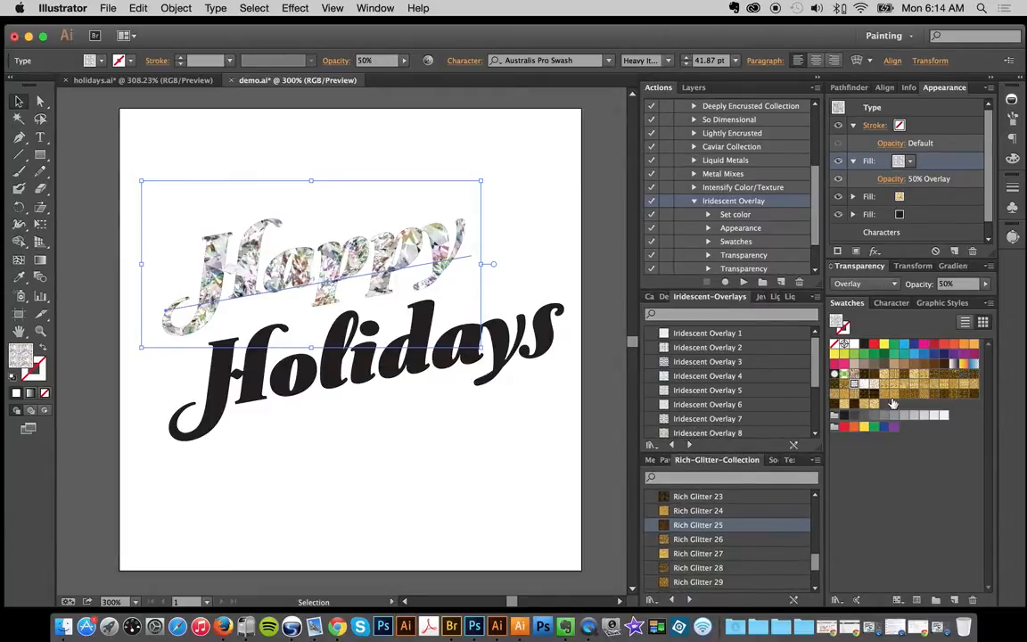
pyautogui.moveTo(932, 400)
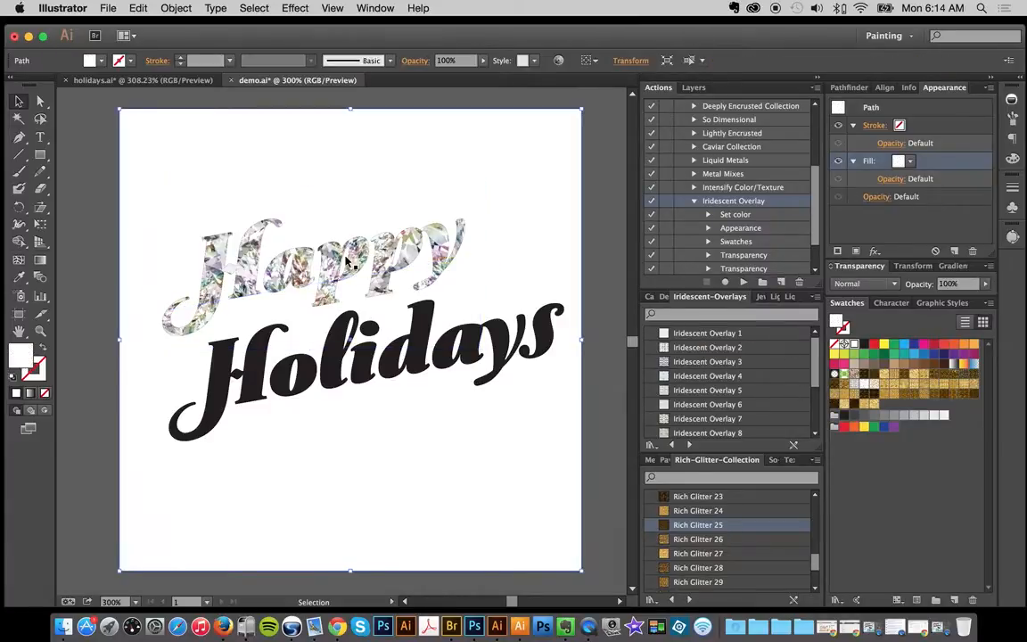
pyautogui.click(344, 263)
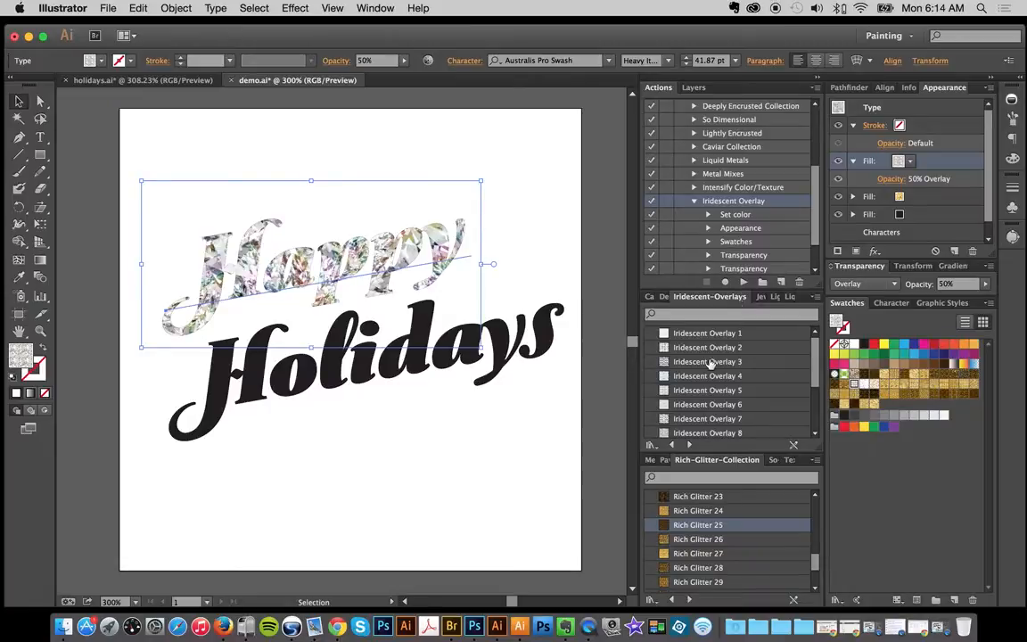
pyautogui.moveTo(714, 426)
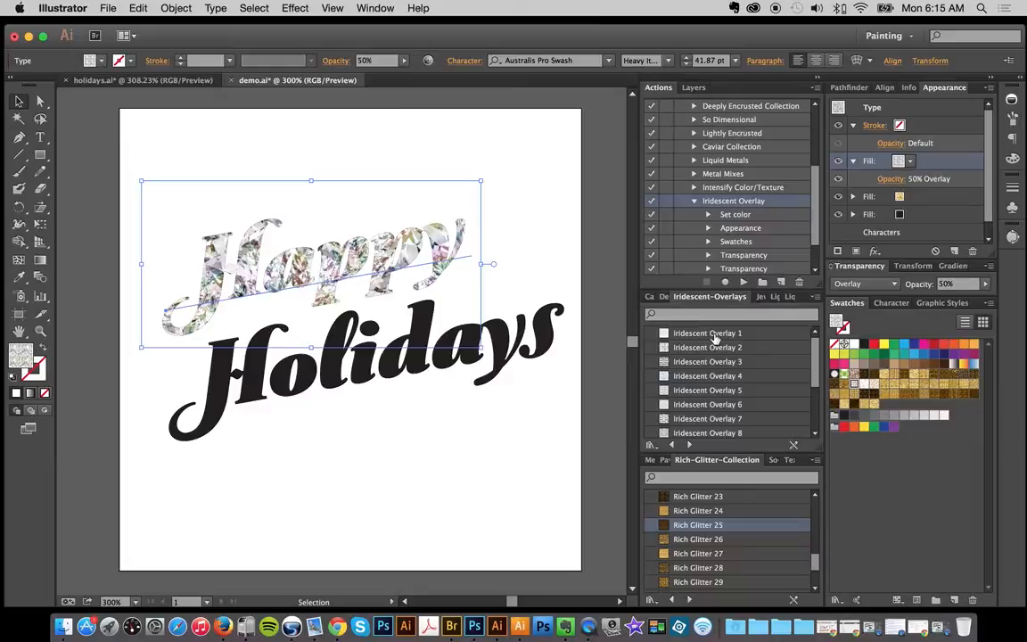
# - Try Iridescent Overlays 2 and 7 on 'Happy', settling on Iridescent Overlay 10
pyautogui.click(708, 347)
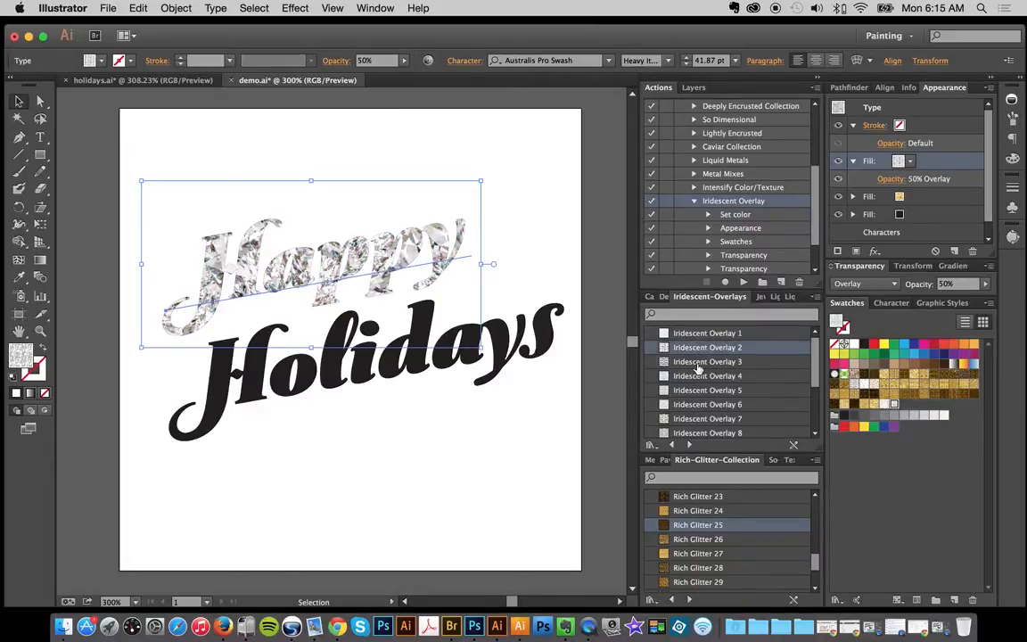
pyautogui.scroll(-3)
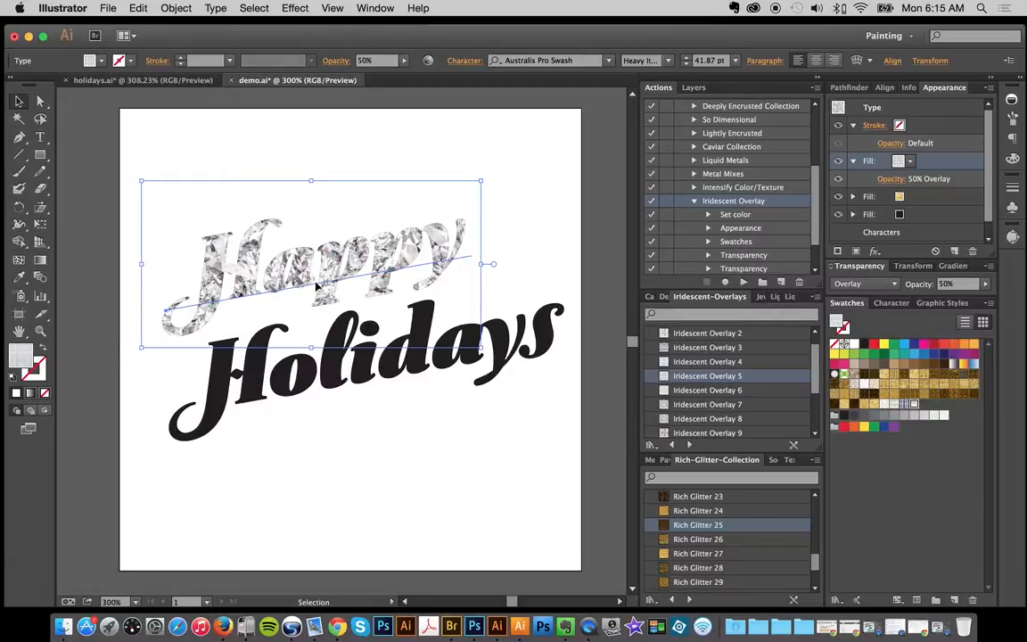
pyautogui.click(707, 390)
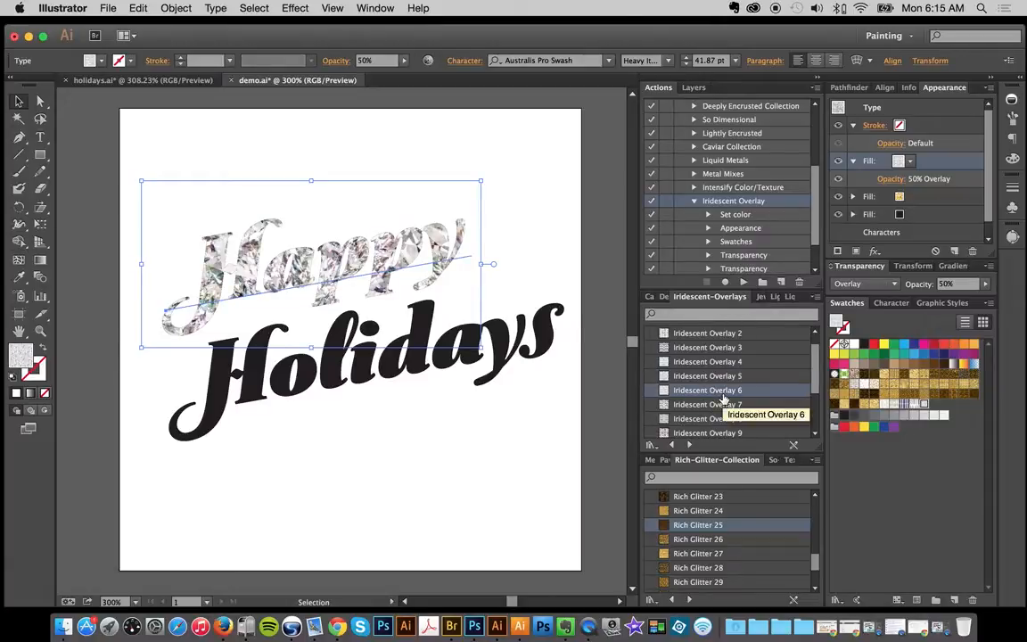
pyautogui.click(707, 404)
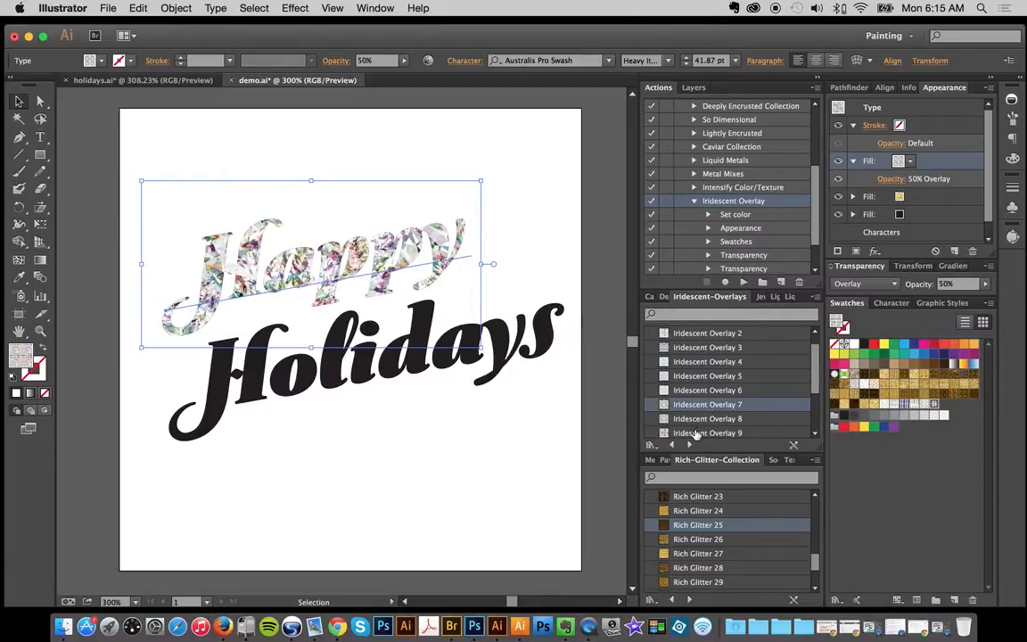
pyautogui.scroll(-3)
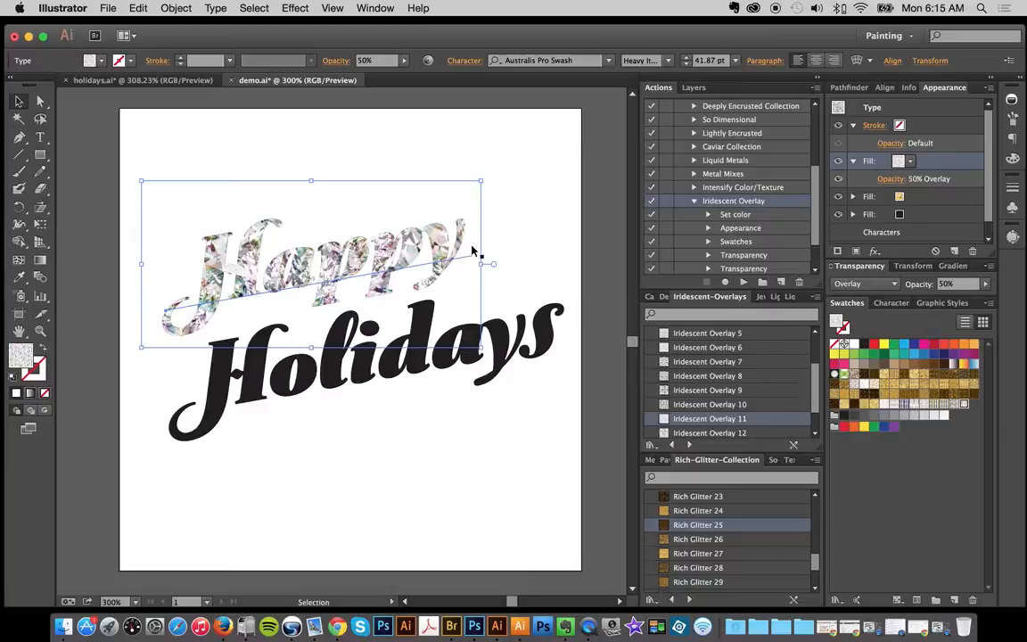
pyautogui.click(709, 404)
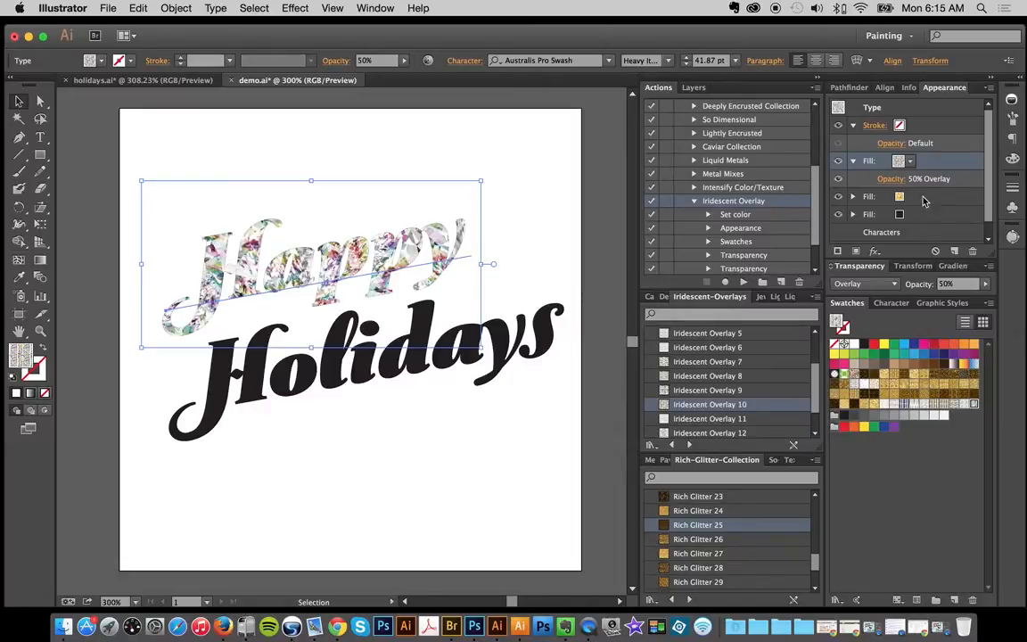
pyautogui.click(869, 196)
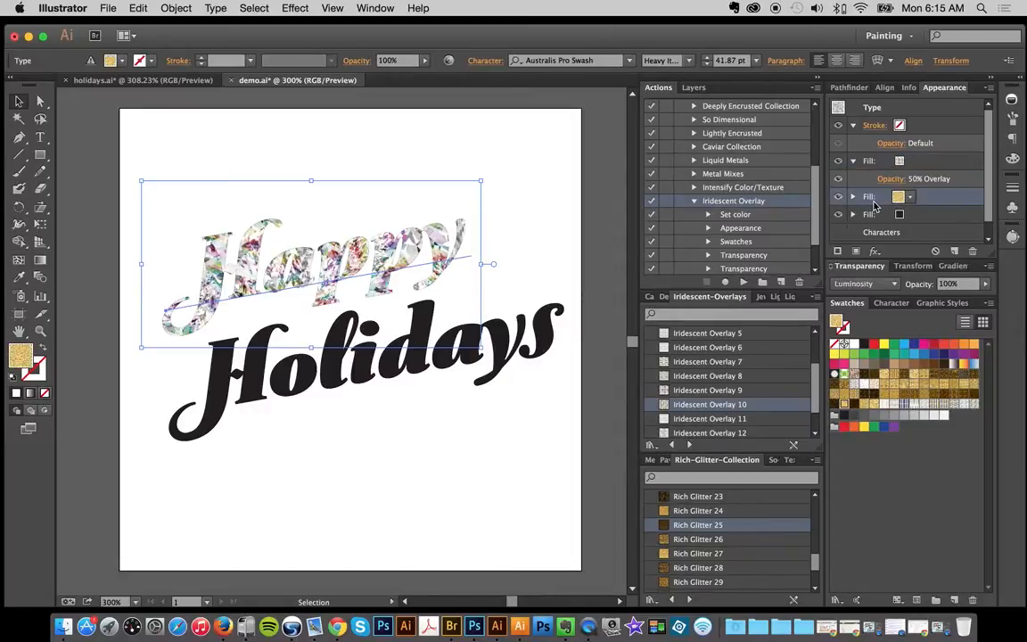
pyautogui.moveTo(898, 197)
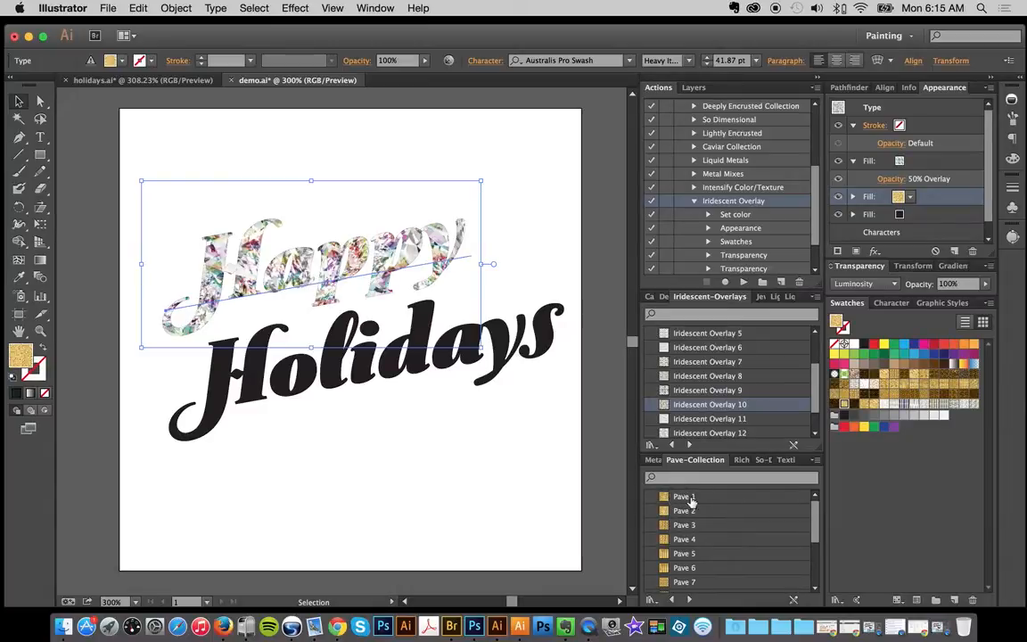
# - Try Pave 1, 2 and 9 on the base fill, use Iridescent Overlay 7, then deselect
pyautogui.click(684, 497)
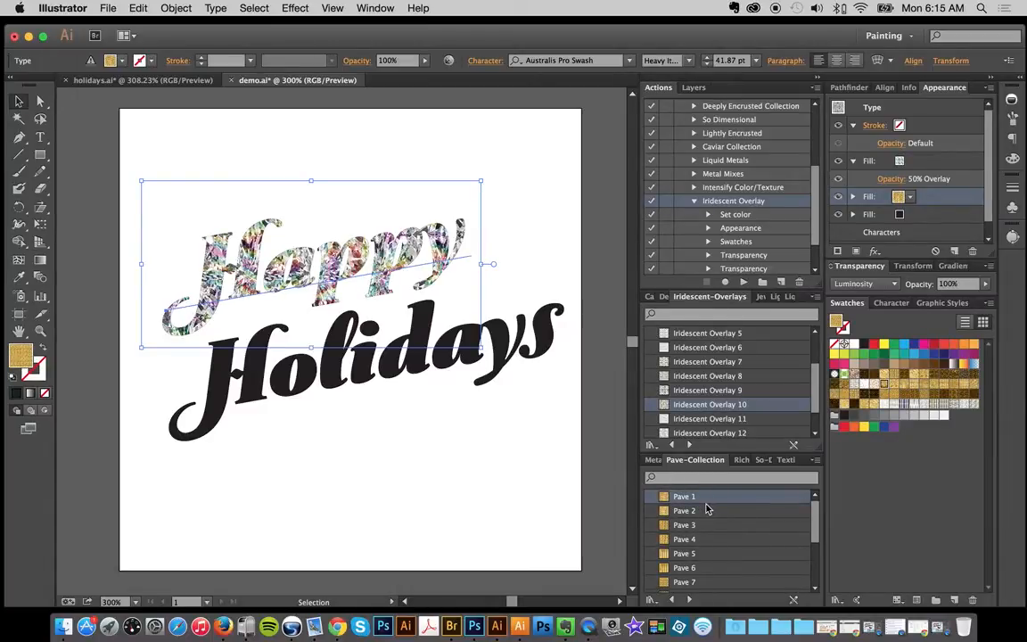
pyautogui.moveTo(705, 517)
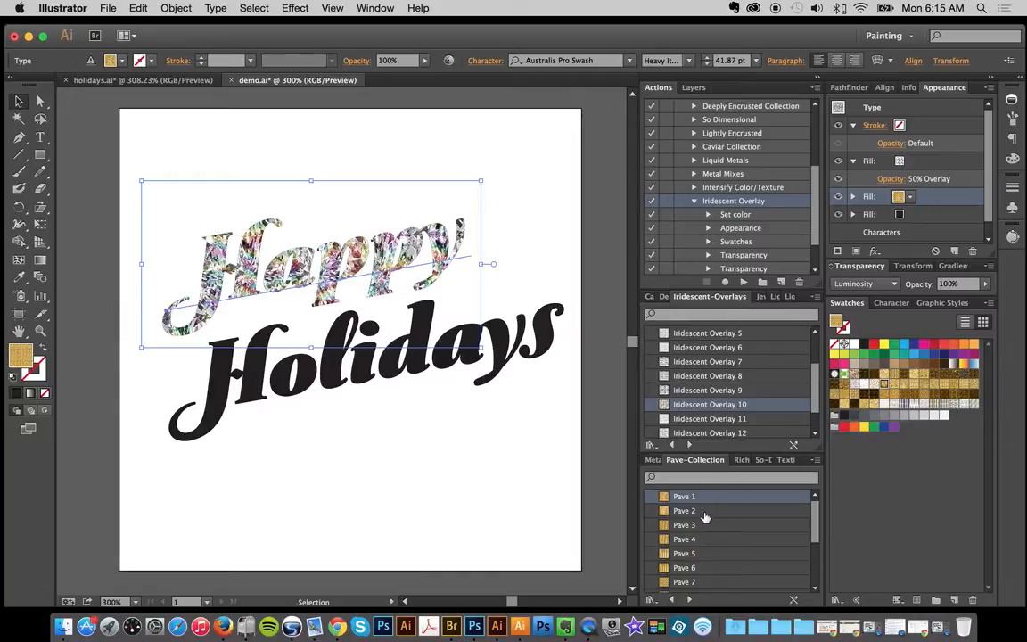
pyautogui.click(684, 510)
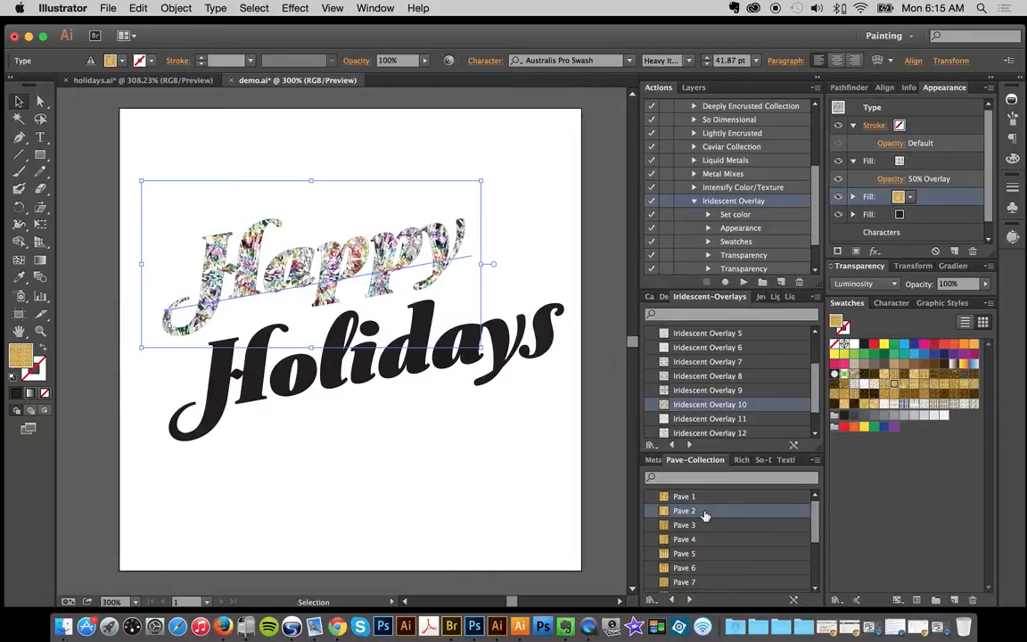
pyautogui.click(684, 524)
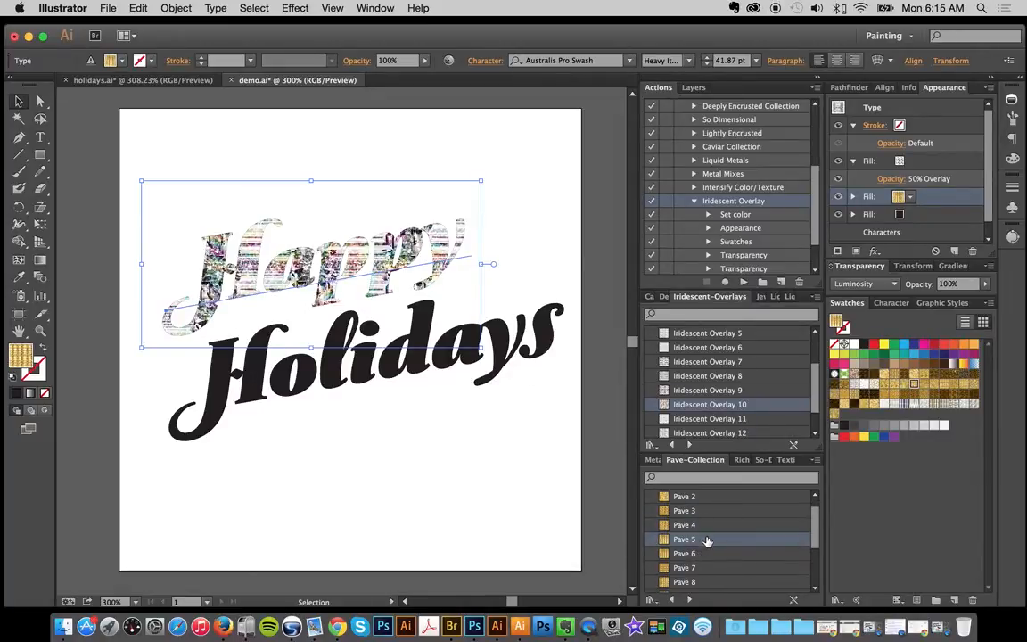
pyautogui.scroll(-3)
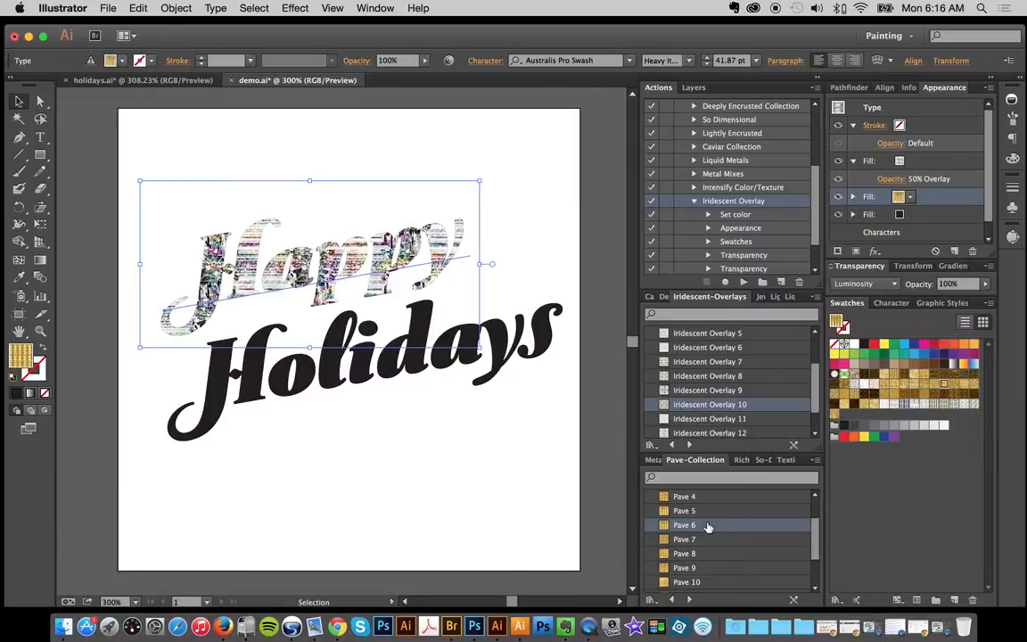
pyautogui.scroll(-3)
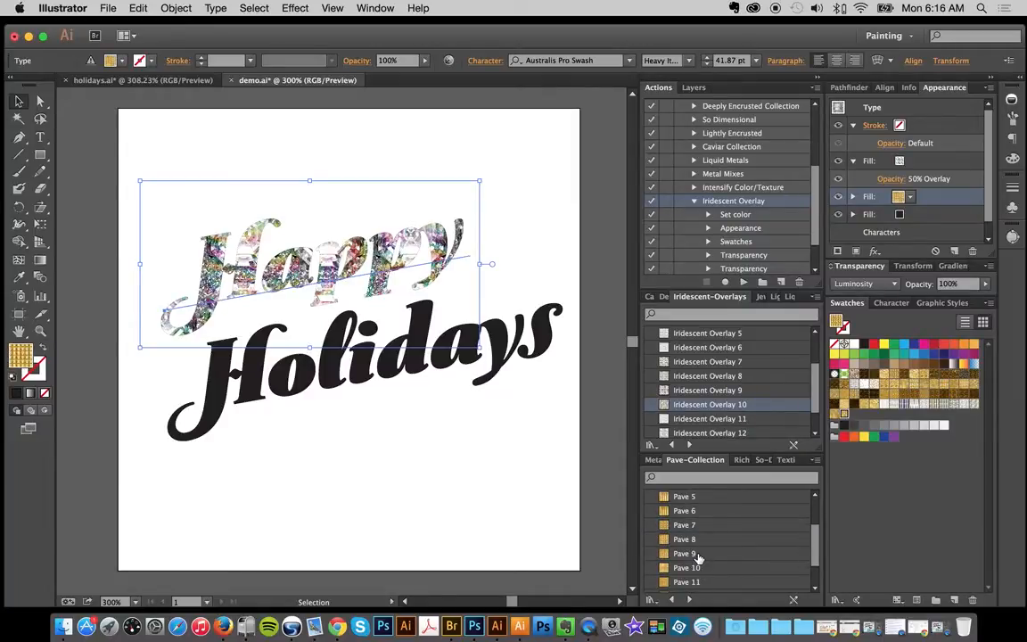
pyautogui.click(684, 554)
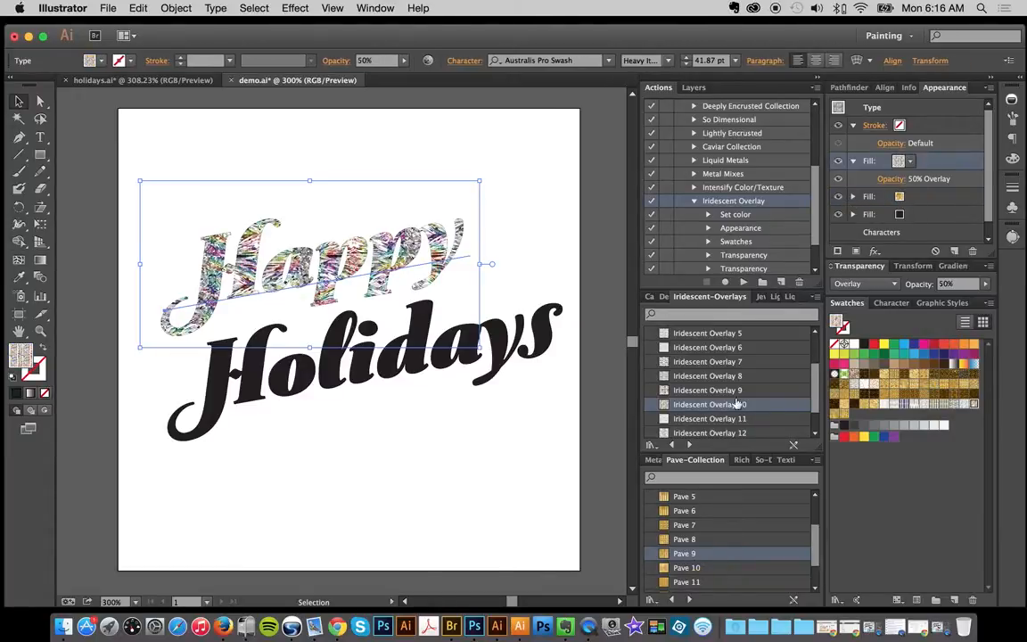
pyautogui.click(708, 361)
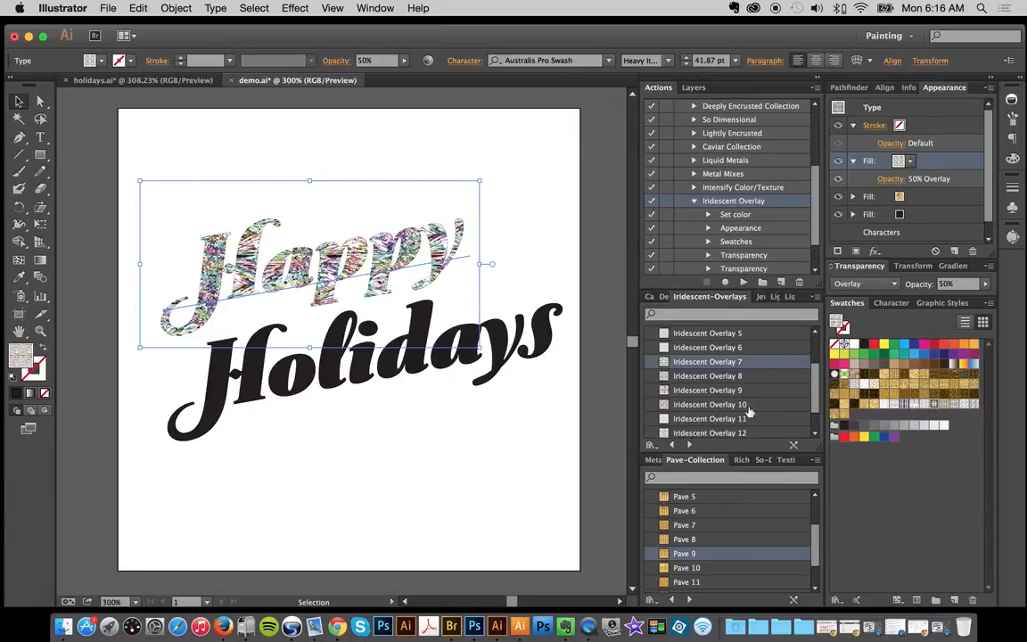
pyautogui.click(597, 247)
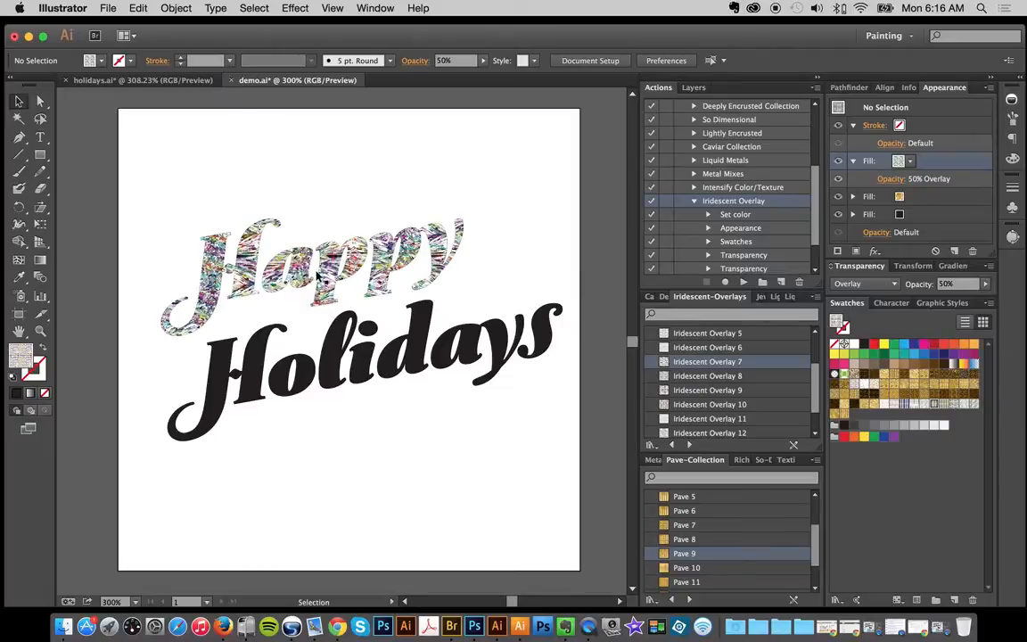
pyautogui.moveTo(337, 628)
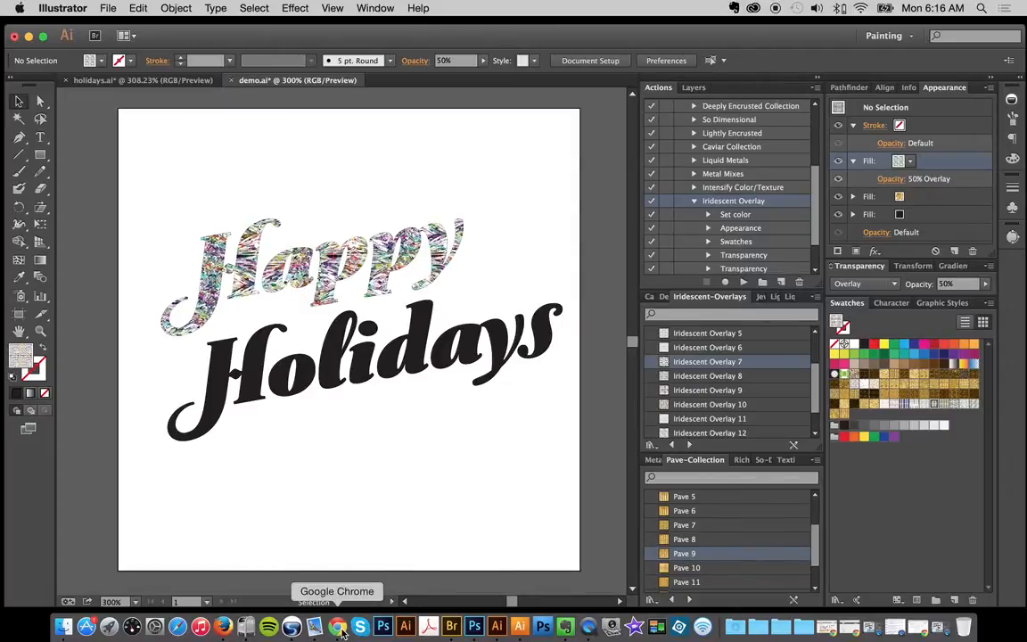
# - Switch over to the Finder window showing the gold-backsaved folder
pyautogui.click(339, 627)
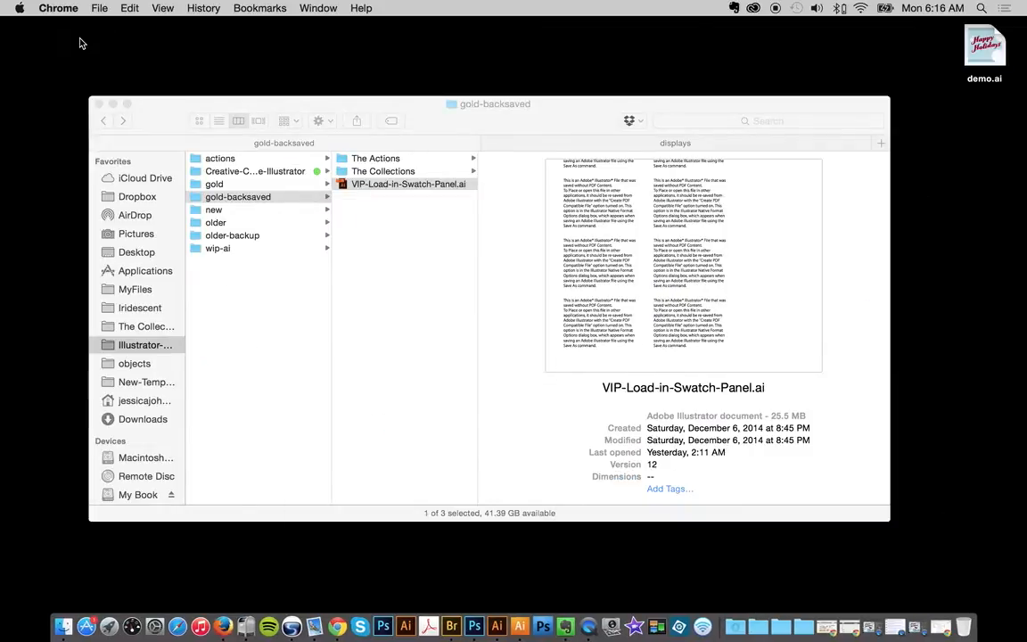
pyautogui.moveTo(735, 626)
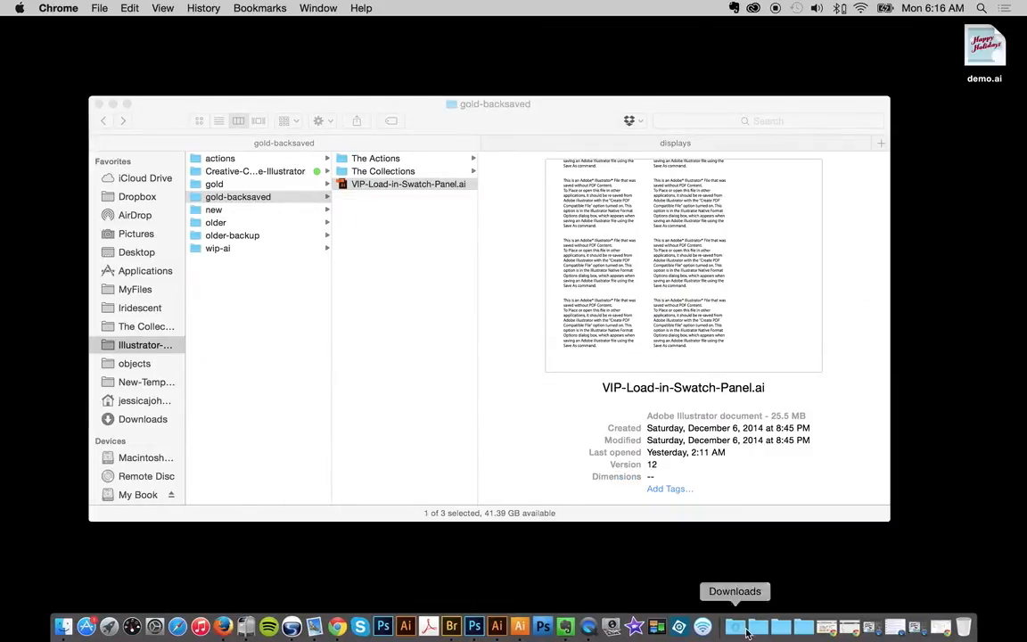
pyautogui.moveTo(497, 627)
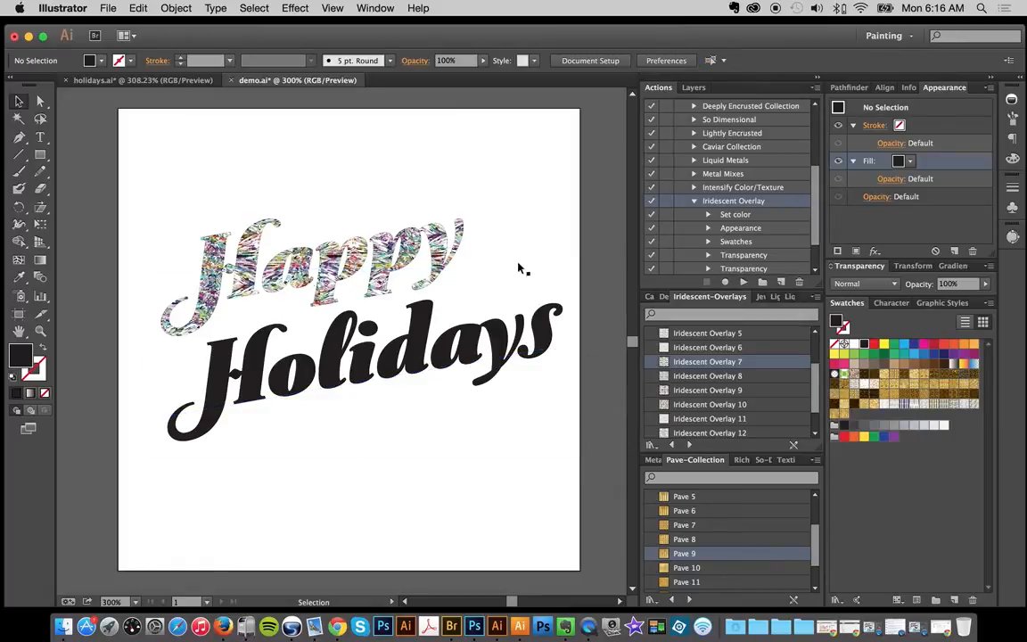
pyautogui.moveTo(268, 280)
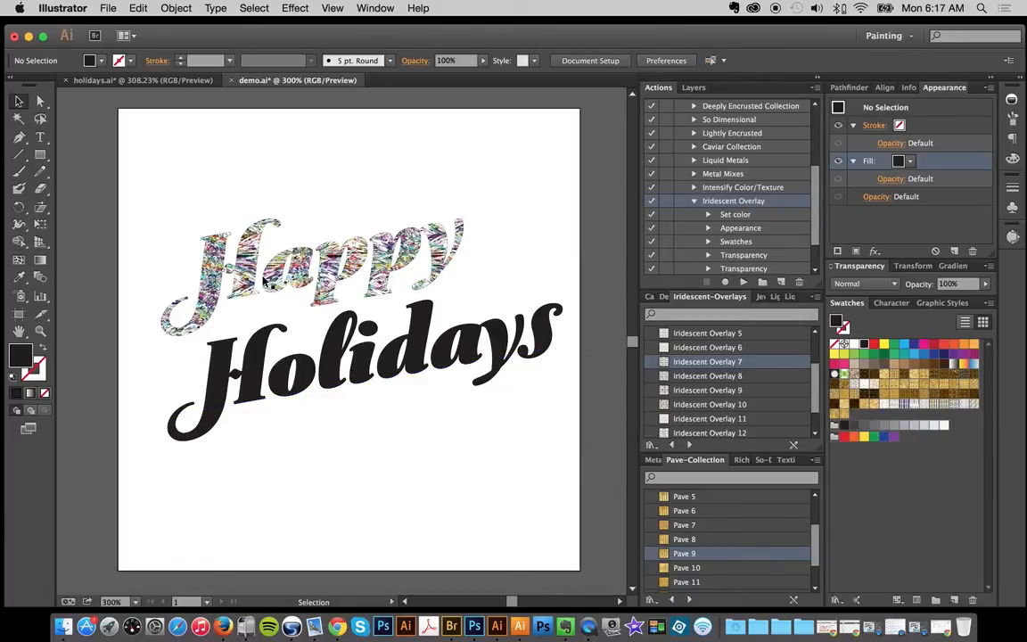
pyautogui.moveTo(337, 359)
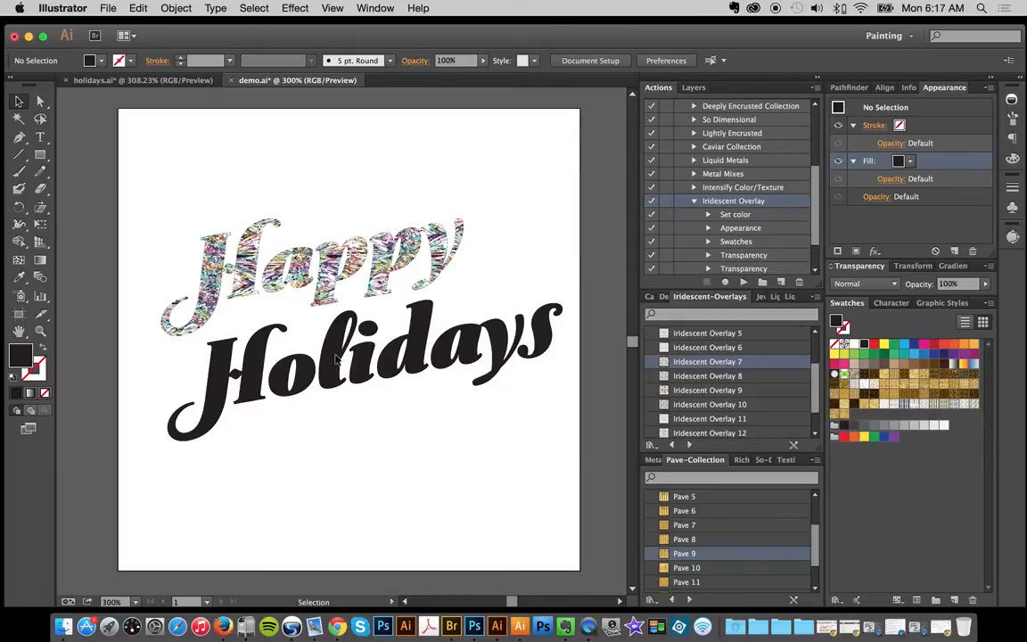
# - Select the 'Holidays' text and scroll up the swatch library
pyautogui.click(338, 359)
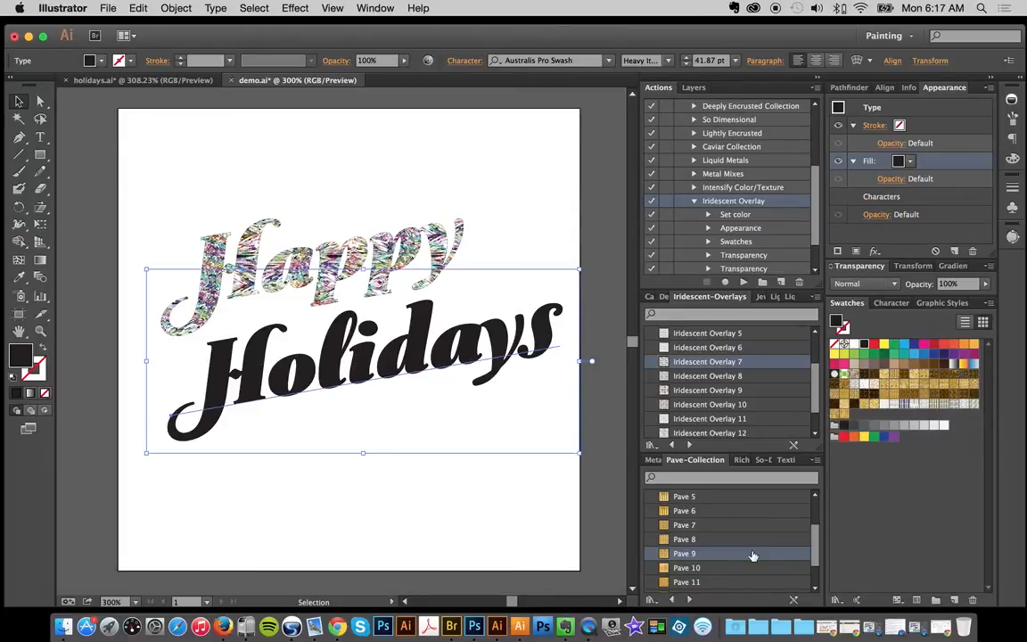
pyautogui.scroll(3)
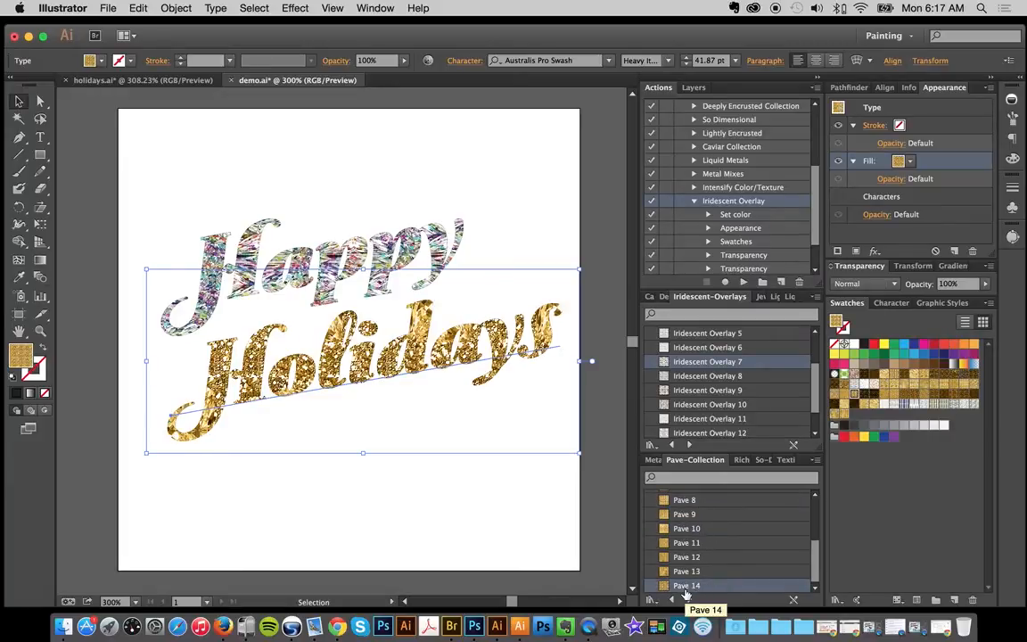
pyautogui.moveTo(580, 408)
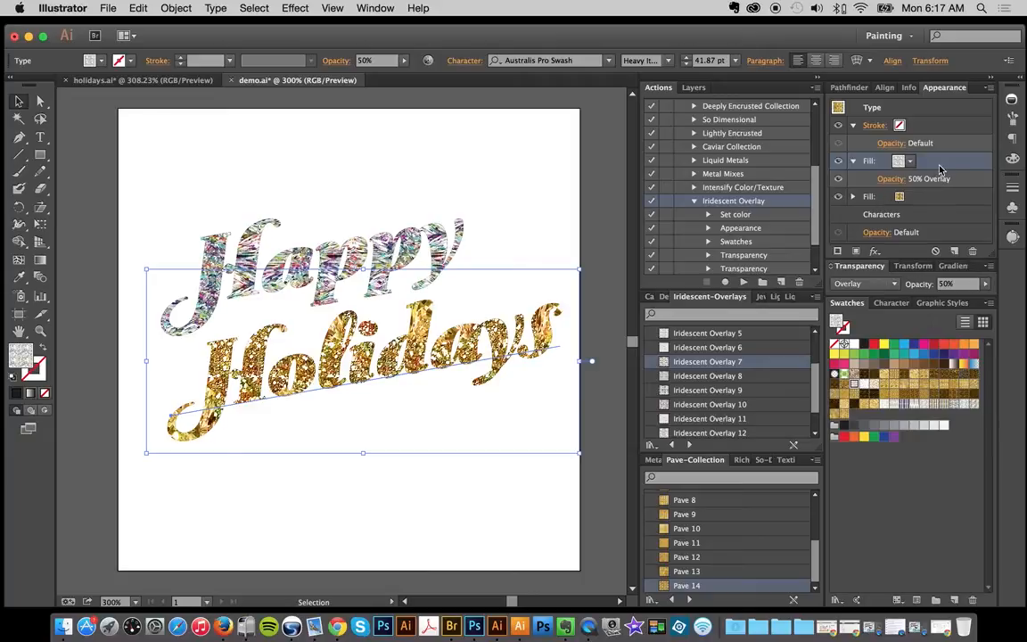
pyautogui.moveTo(931, 170)
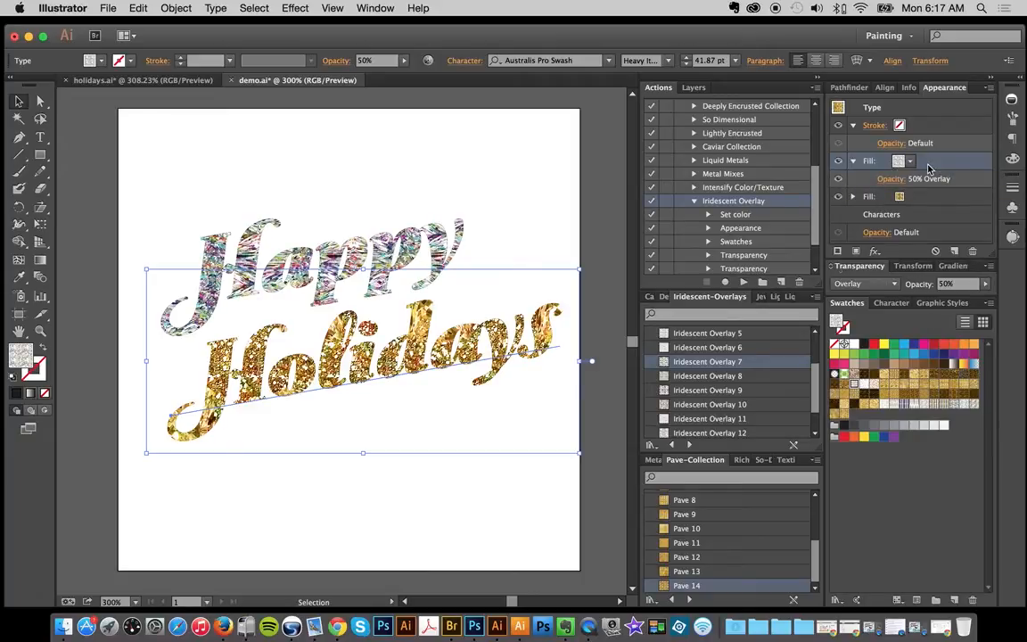
# - Try a different Iridescent Overlay swatch on the overlay fill of 'Holidays'
pyautogui.click(707, 390)
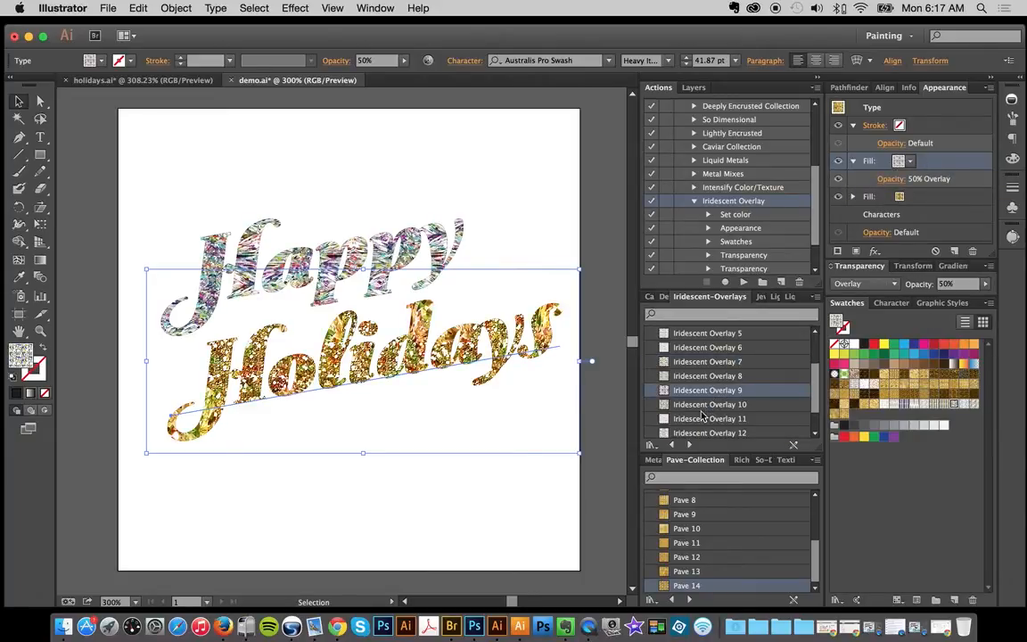
pyautogui.scroll(3)
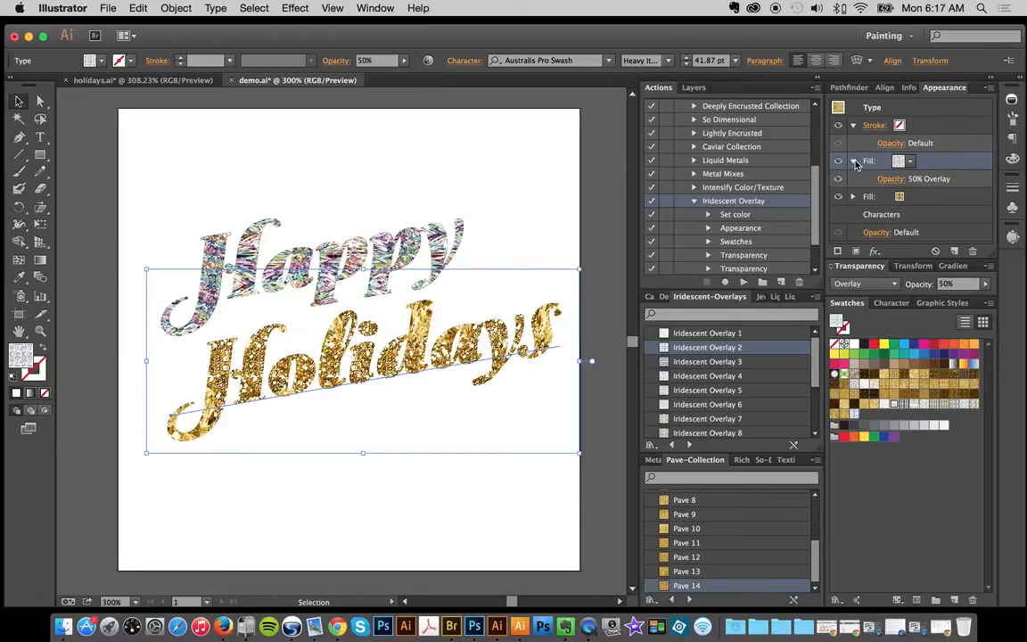
# - Delete the iridescent overlay fill from 'Holidays' in the Appearance panel
pyautogui.click(838, 161)
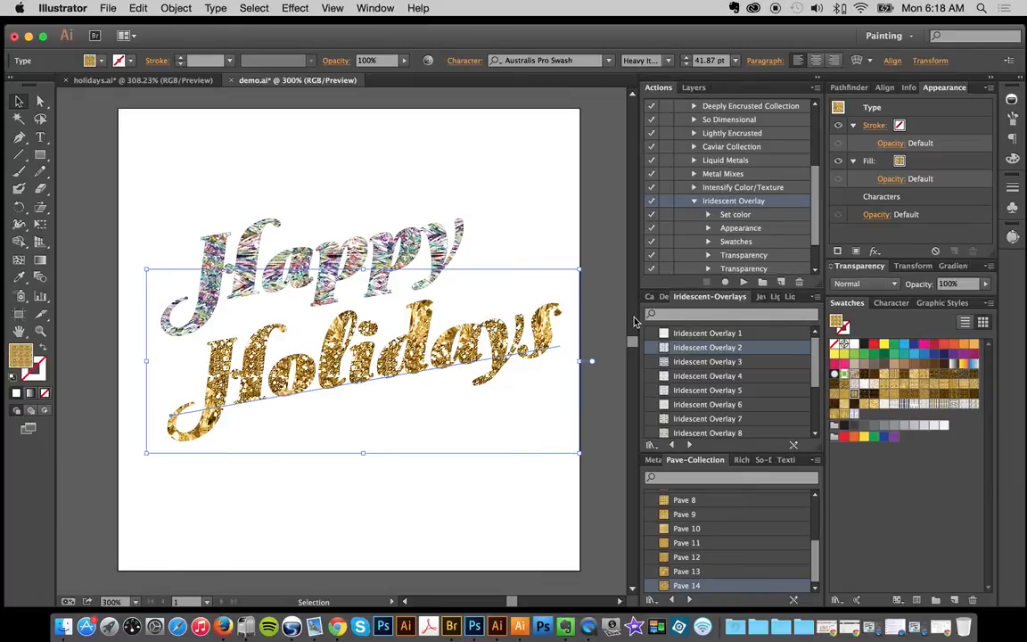
pyautogui.moveTo(556, 247)
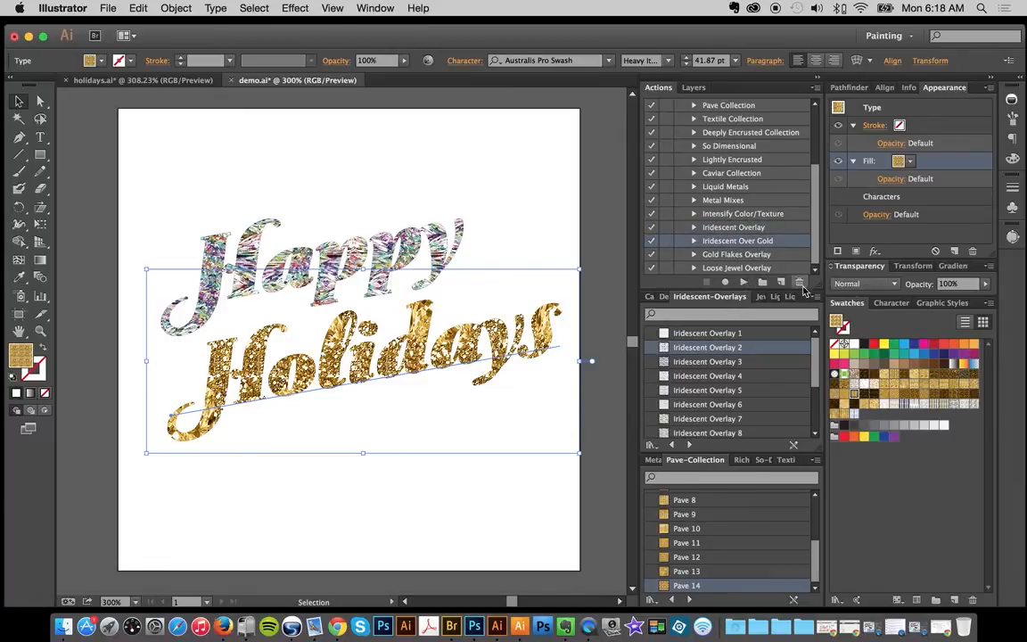
pyautogui.moveTo(865, 284)
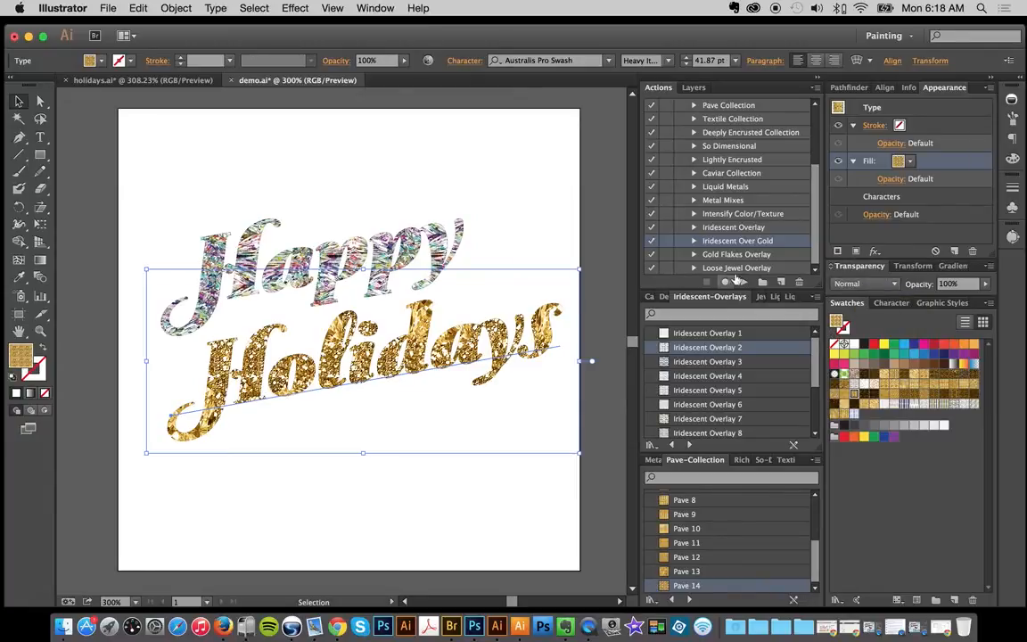
pyautogui.moveTo(739, 284)
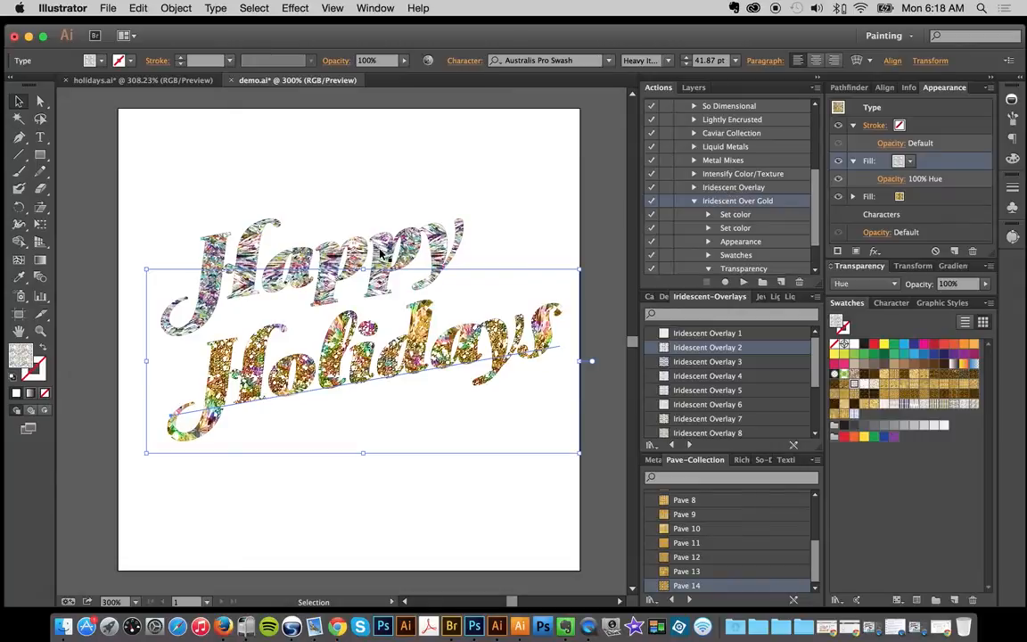
pyautogui.moveTo(865, 284)
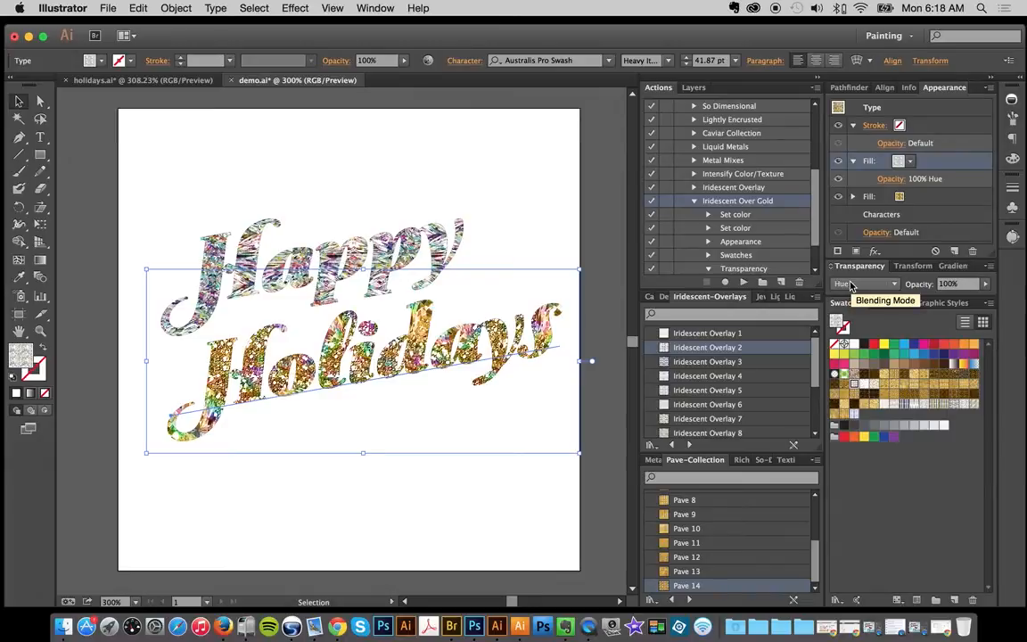
pyautogui.moveTo(798, 283)
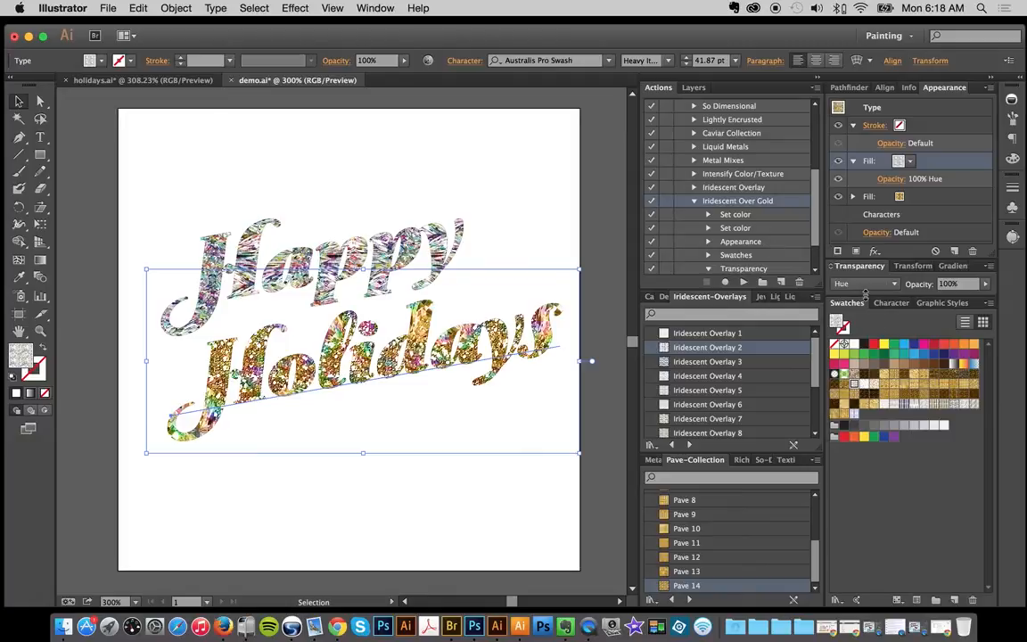
# - Apply the Iridescent Overlay 7 pattern to Holidays' top Hue-blended fill over the gold pavé
pyautogui.click(276, 384)
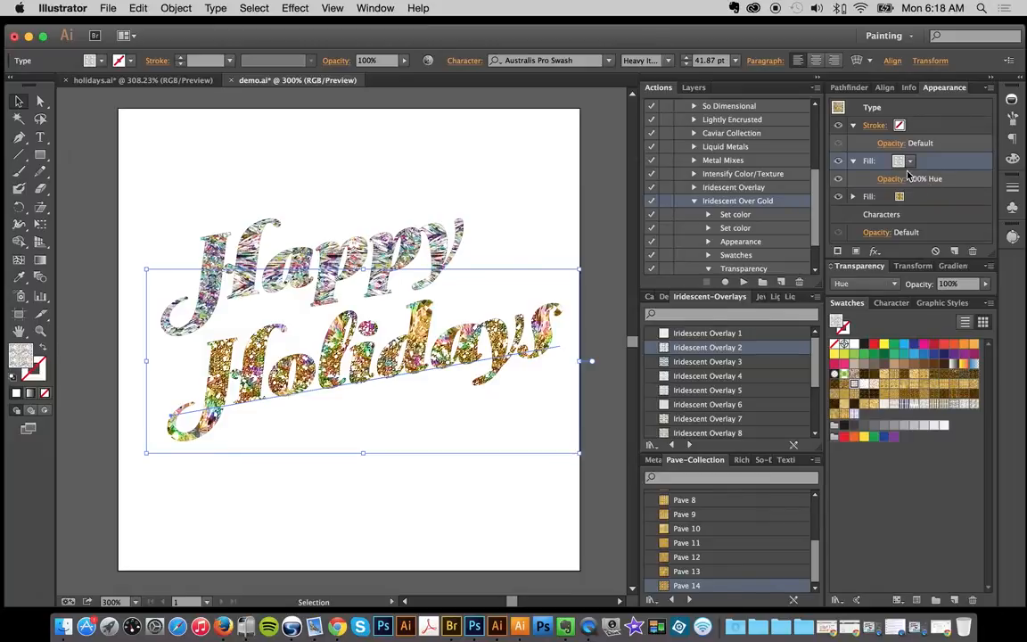
pyautogui.click(707, 361)
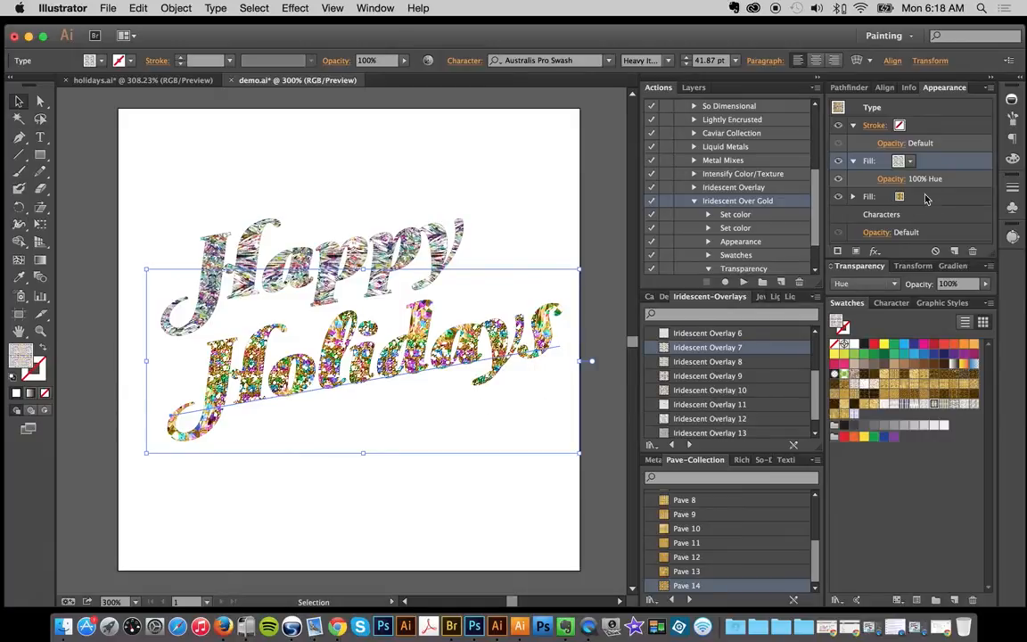
# - Target Holidays' lower gold fill and try several Pave-Collection swatches beneath the iridescent layer
pyautogui.click(870, 196)
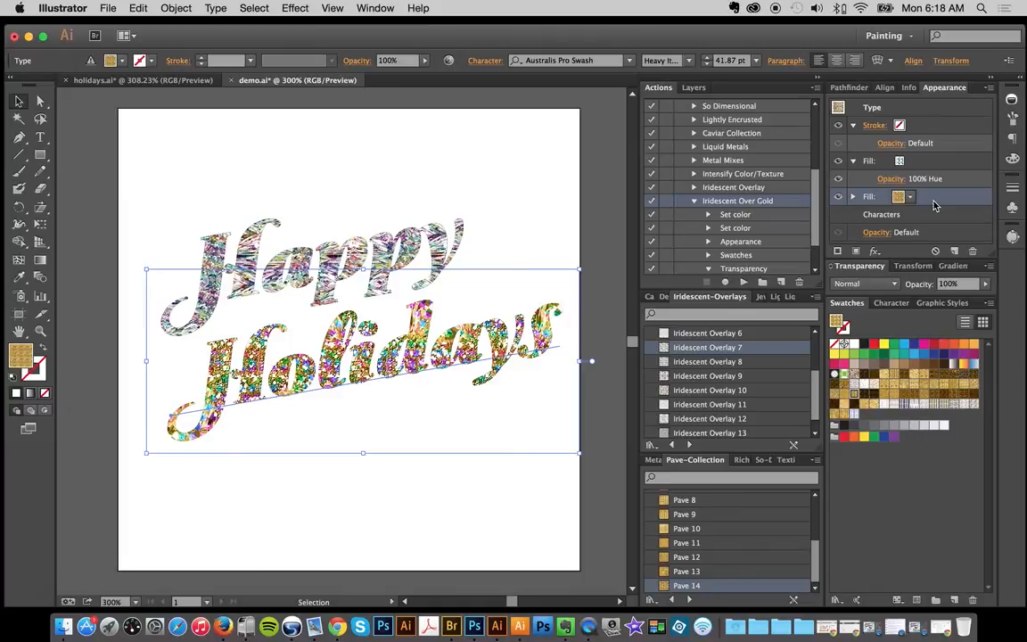
pyautogui.scroll(3)
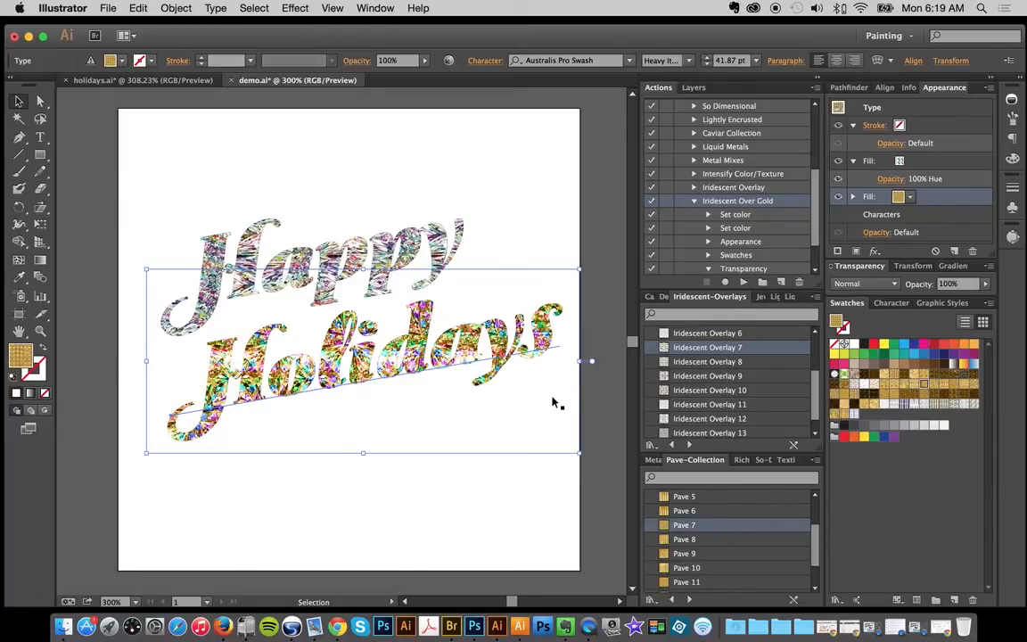
pyautogui.moveTo(762, 506)
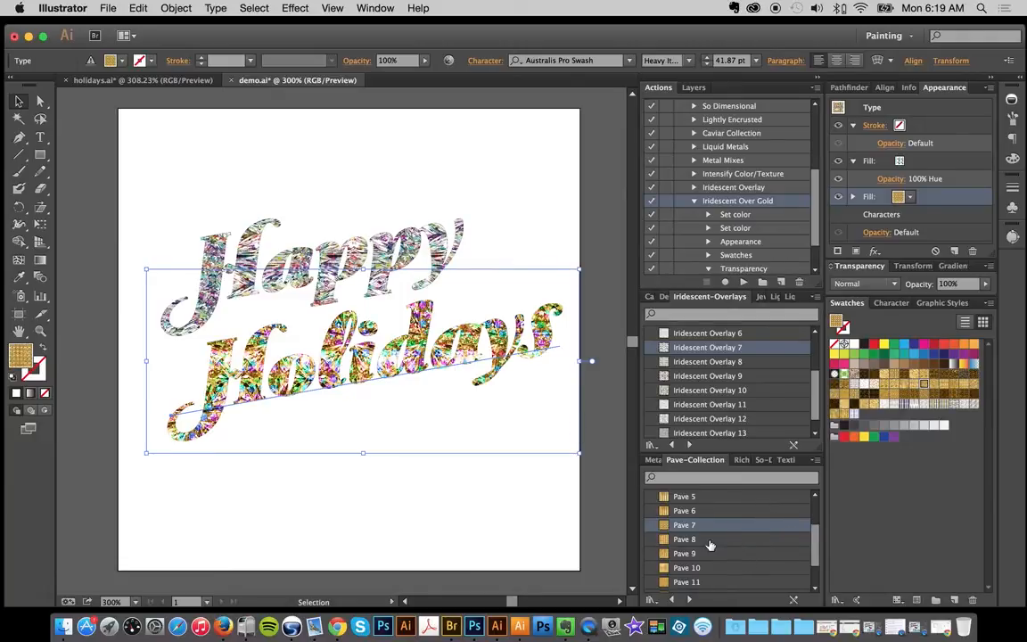
pyautogui.click(684, 538)
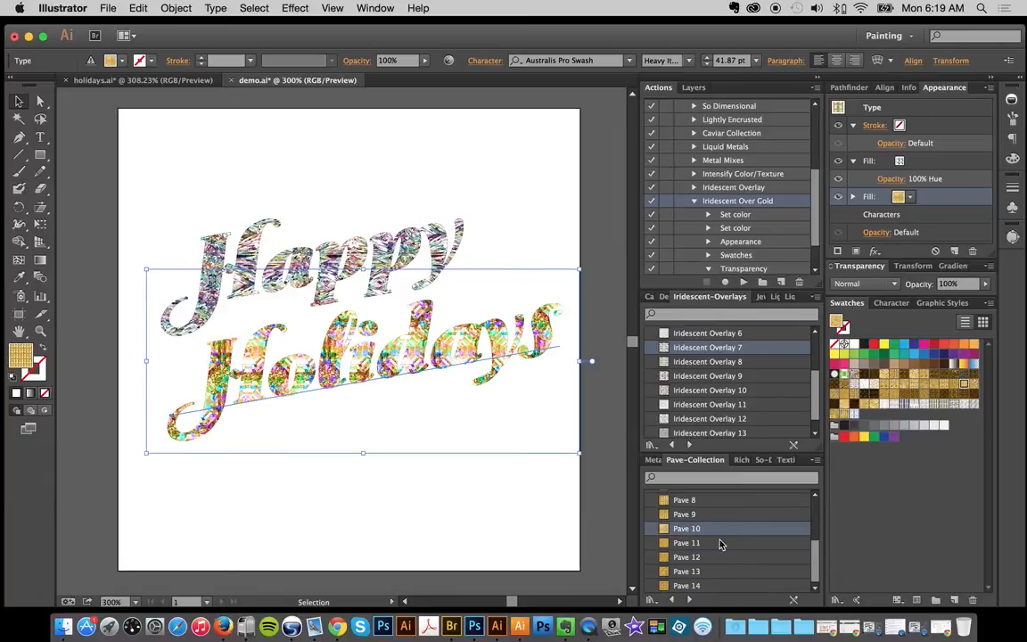
pyautogui.click(687, 571)
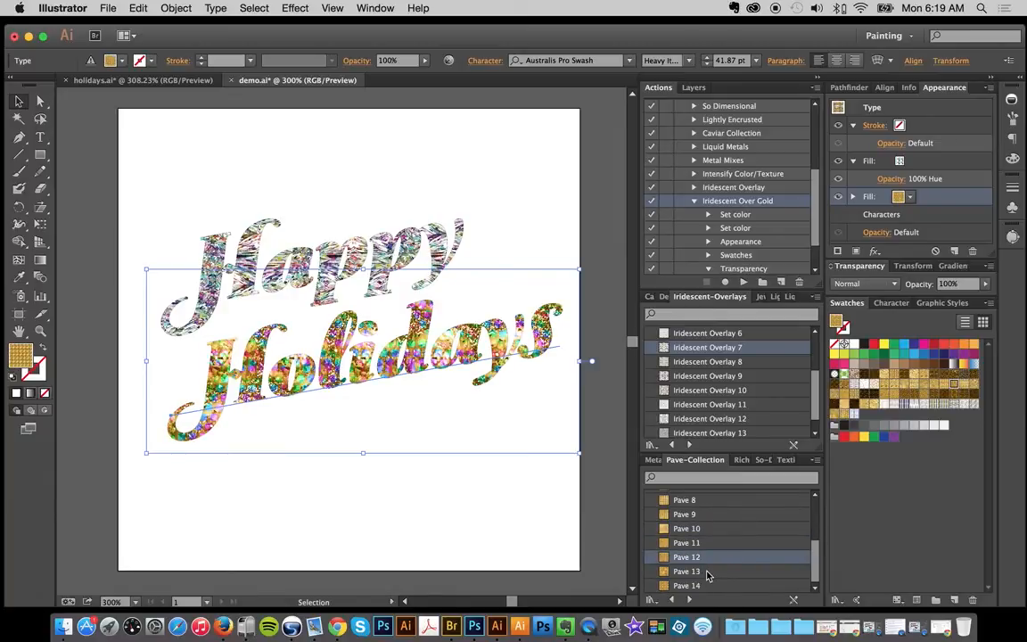
pyautogui.click(687, 586)
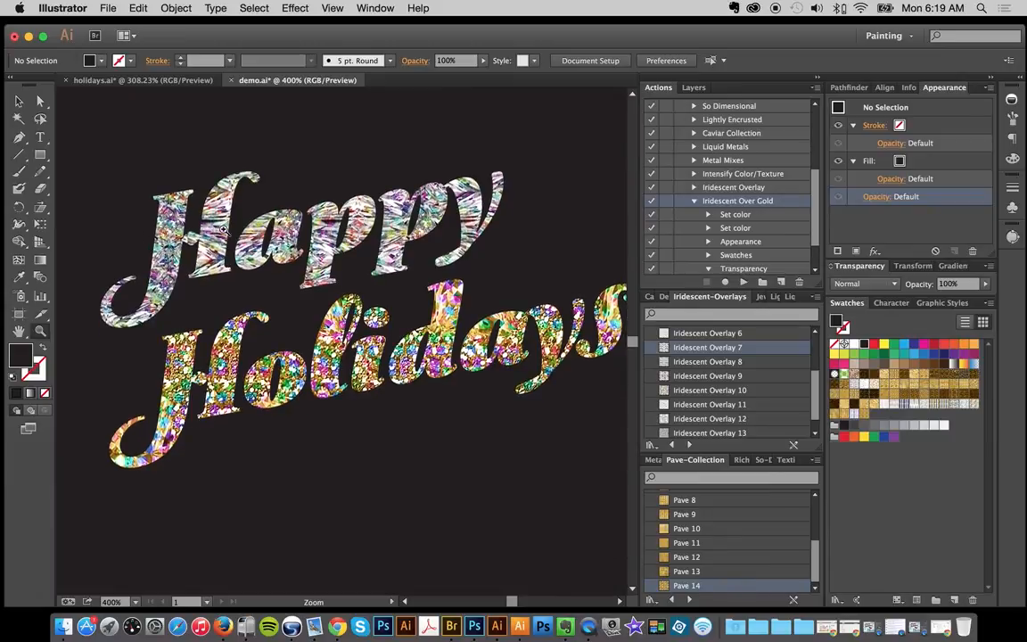
pyautogui.moveTo(268, 262)
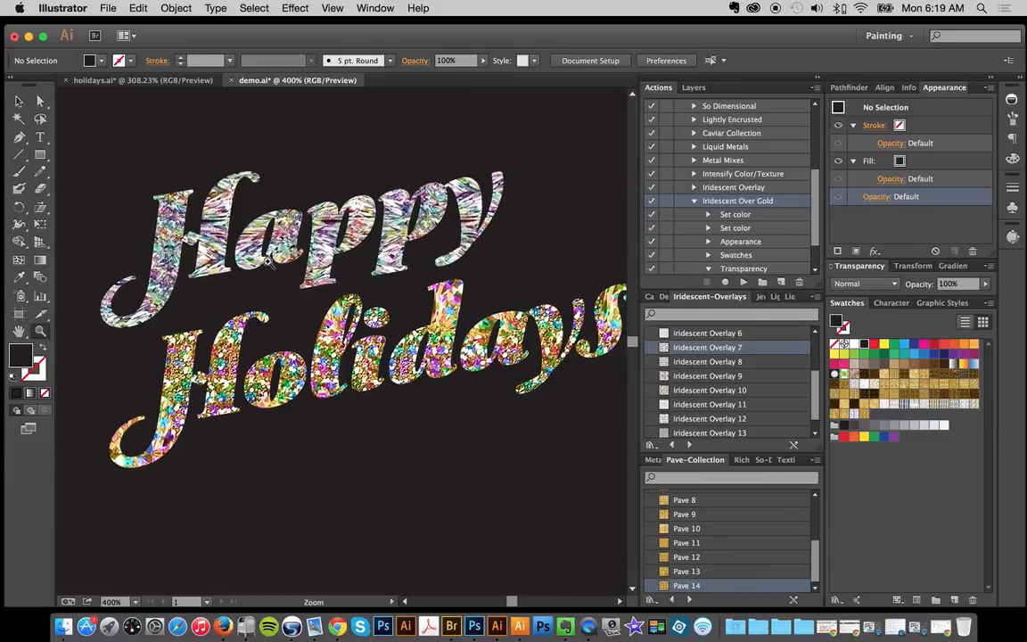